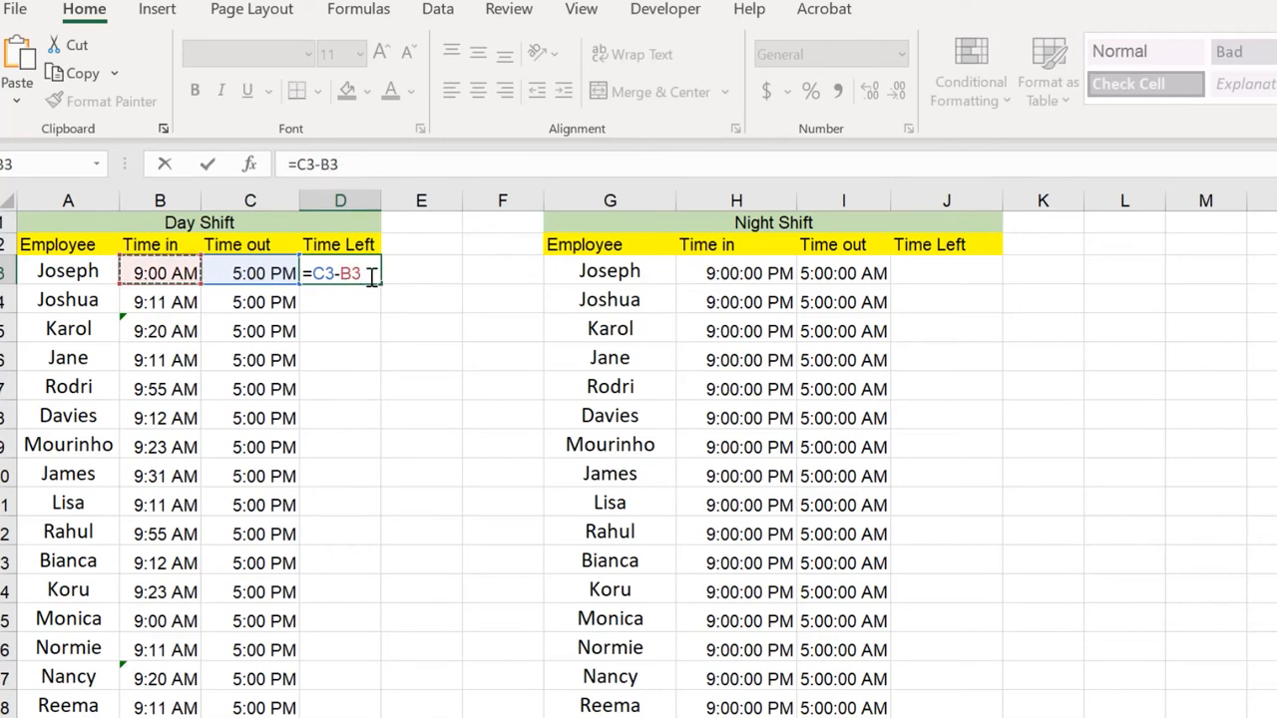
Step: Review the Day and Night Shift tables and Joseph's time in and time out values
{"action": "key", "text": "Enter"}
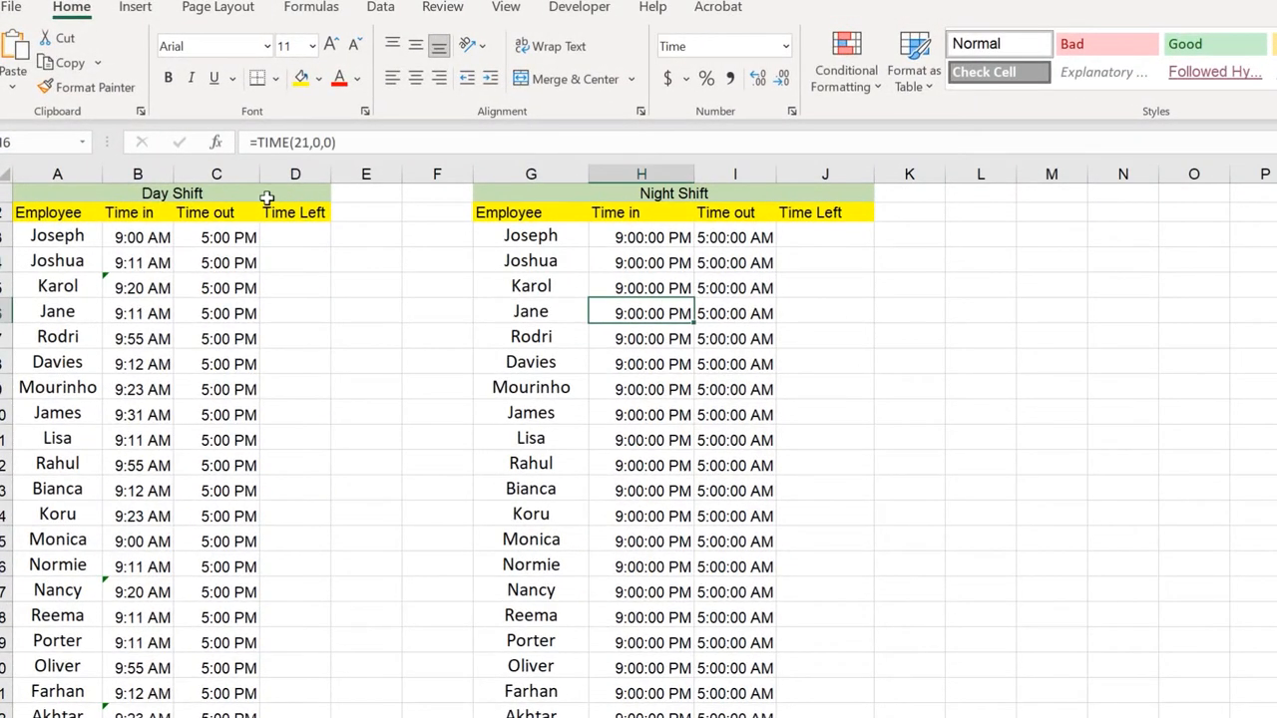
{"action": "left_click", "coordinate": [172, 191]}
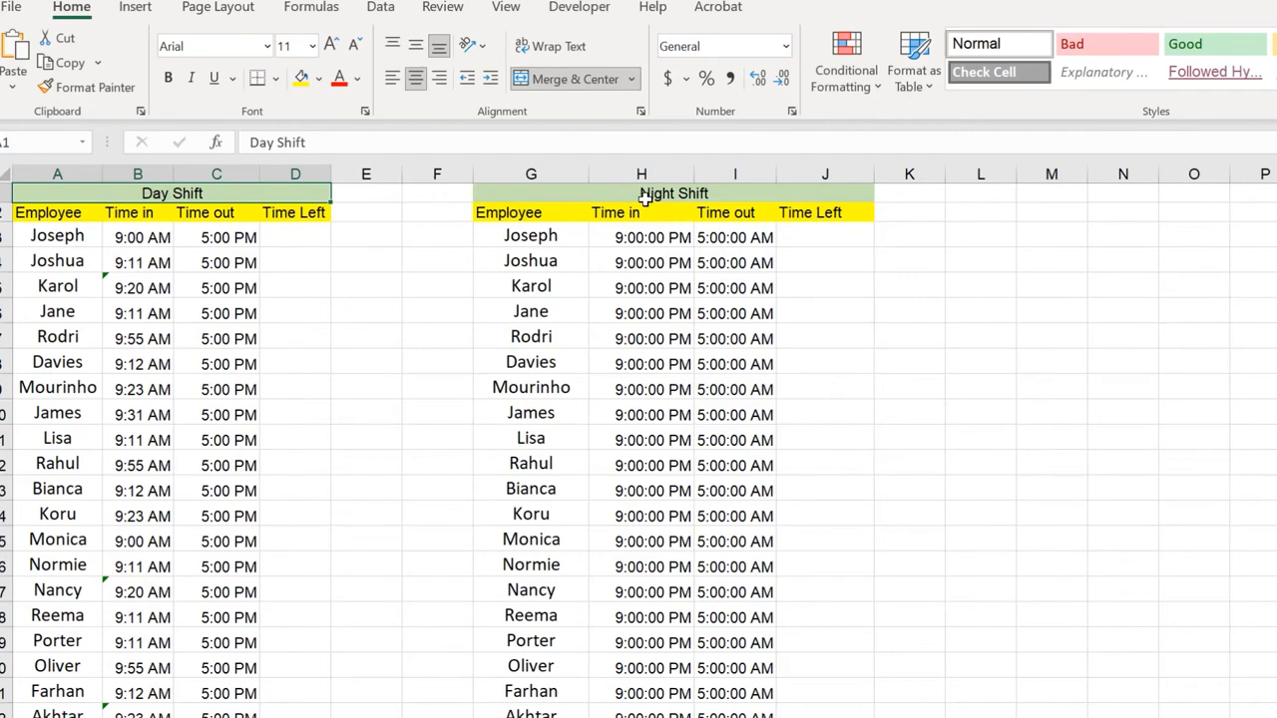
{"action": "left_click", "coordinate": [56, 236]}
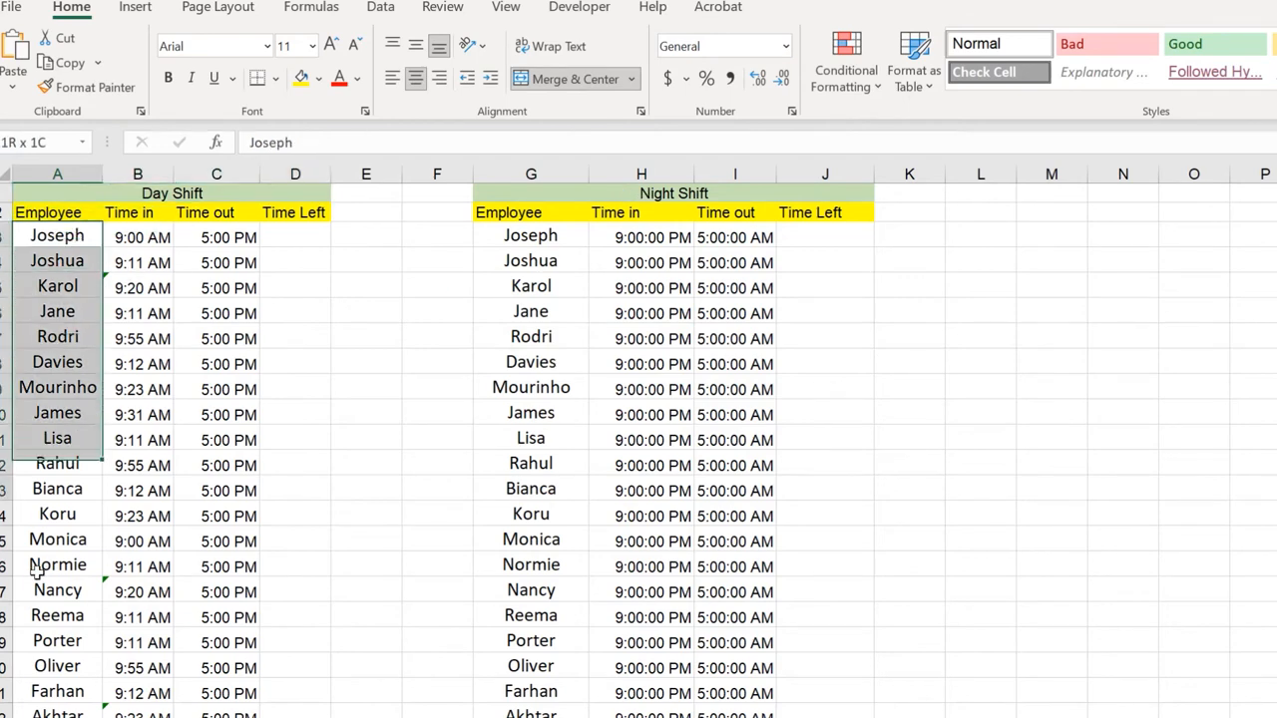
{"action": "left_click", "coordinate": [531, 235]}
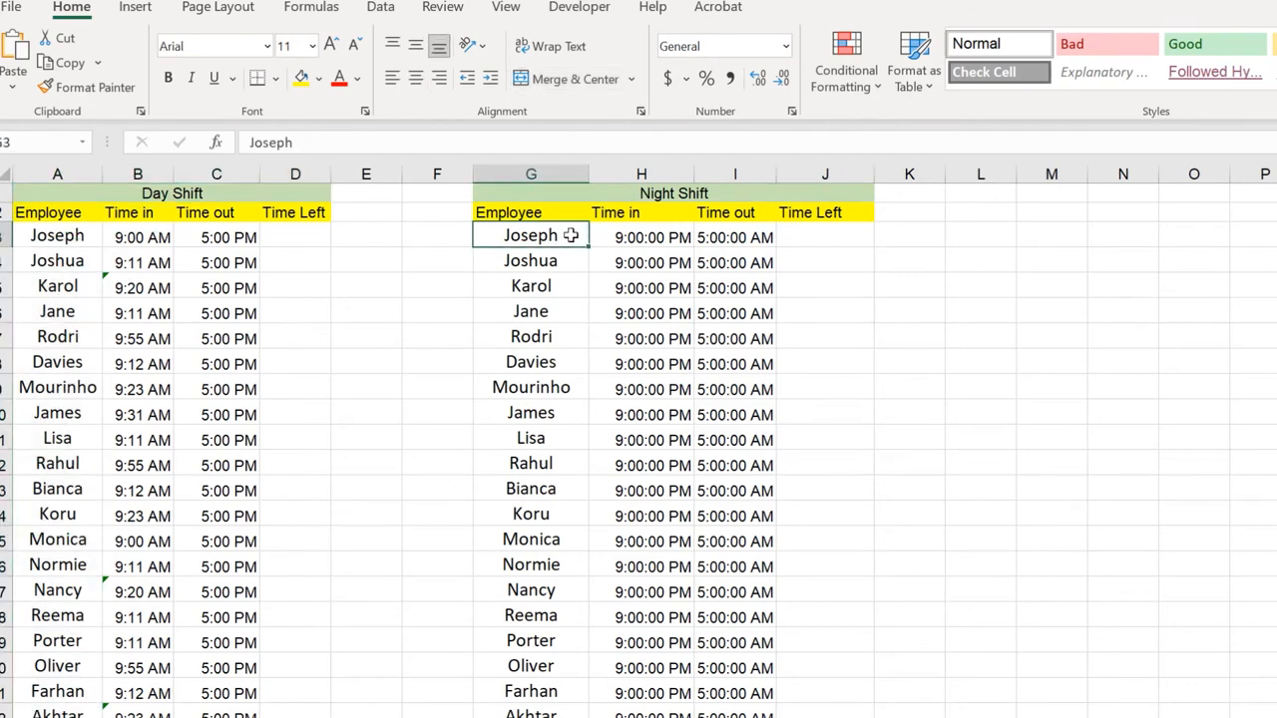
{"action": "left_click", "coordinate": [531, 515]}
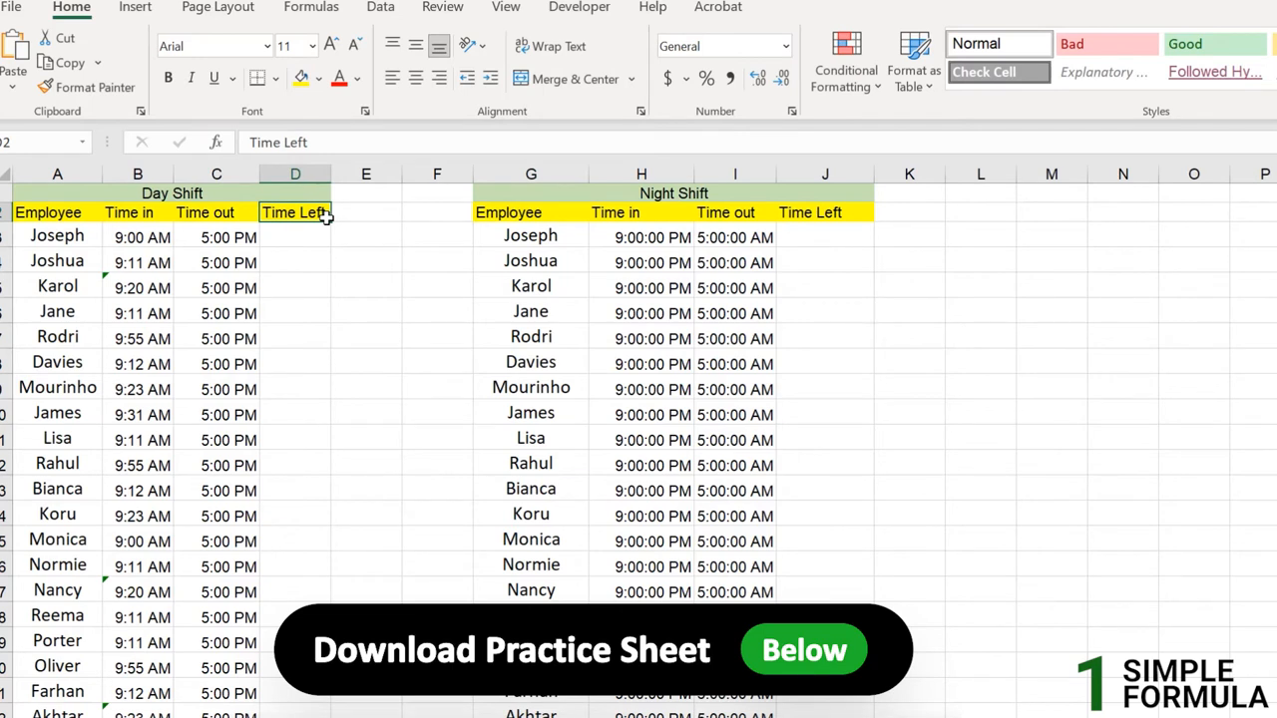
{"action": "mouse_move", "coordinate": [273, 231]}
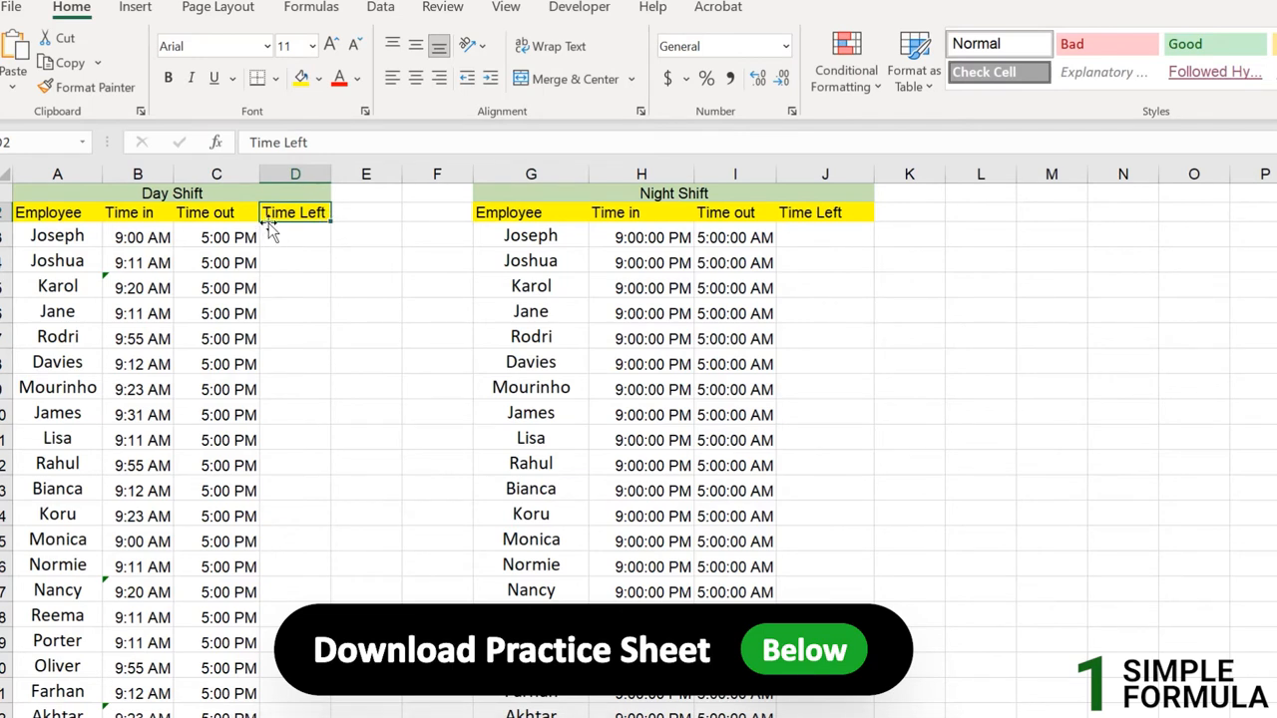
{"action": "left_click", "coordinate": [138, 237]}
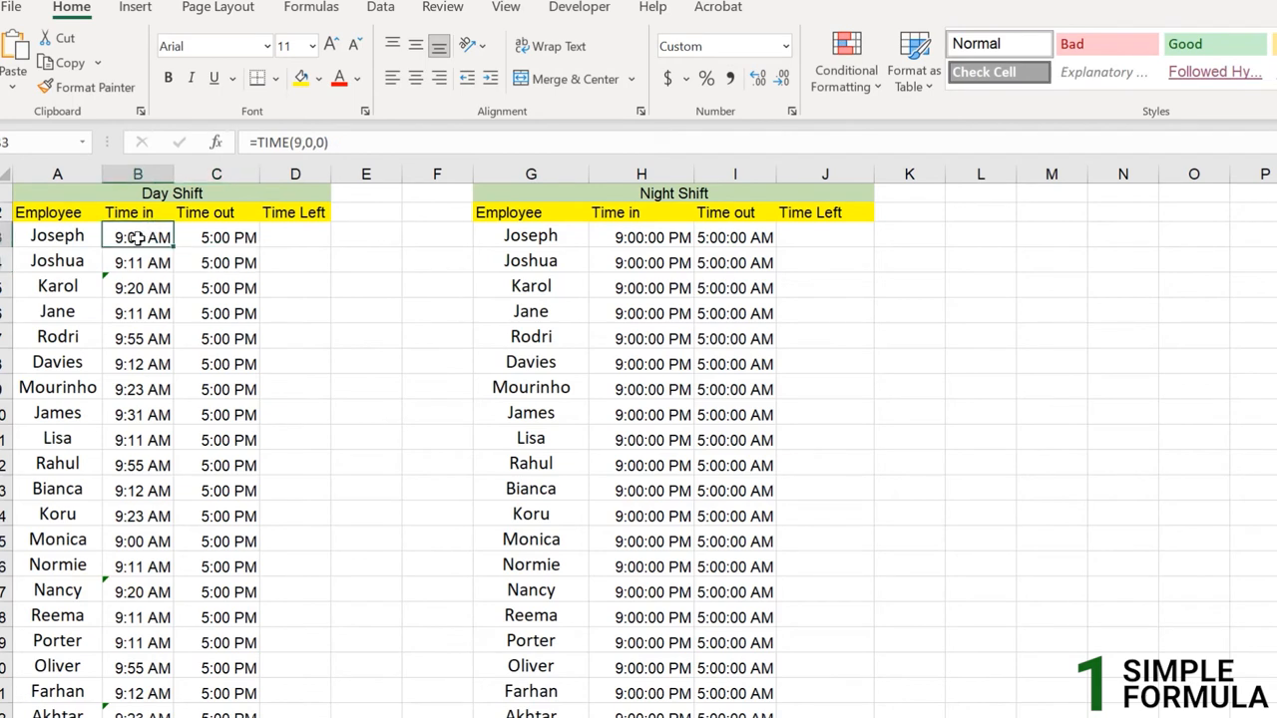
{"action": "left_click", "coordinate": [216, 236]}
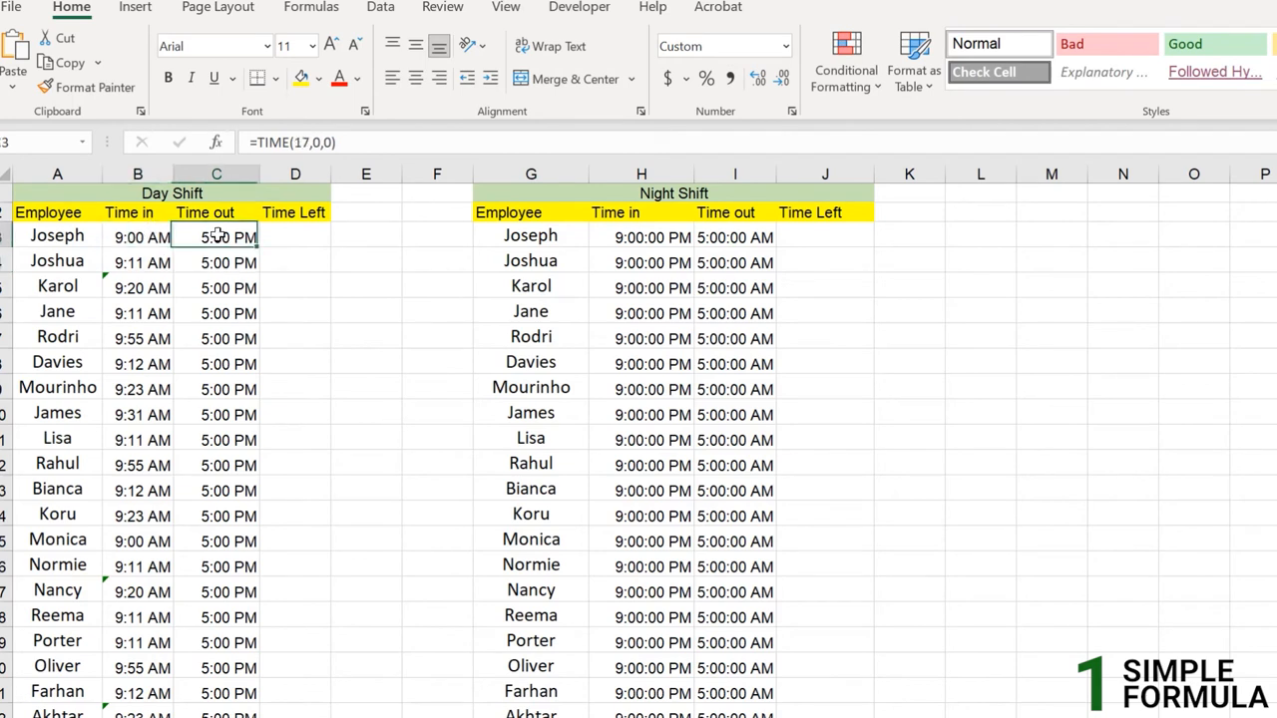
{"action": "mouse_move", "coordinate": [590, 247]}
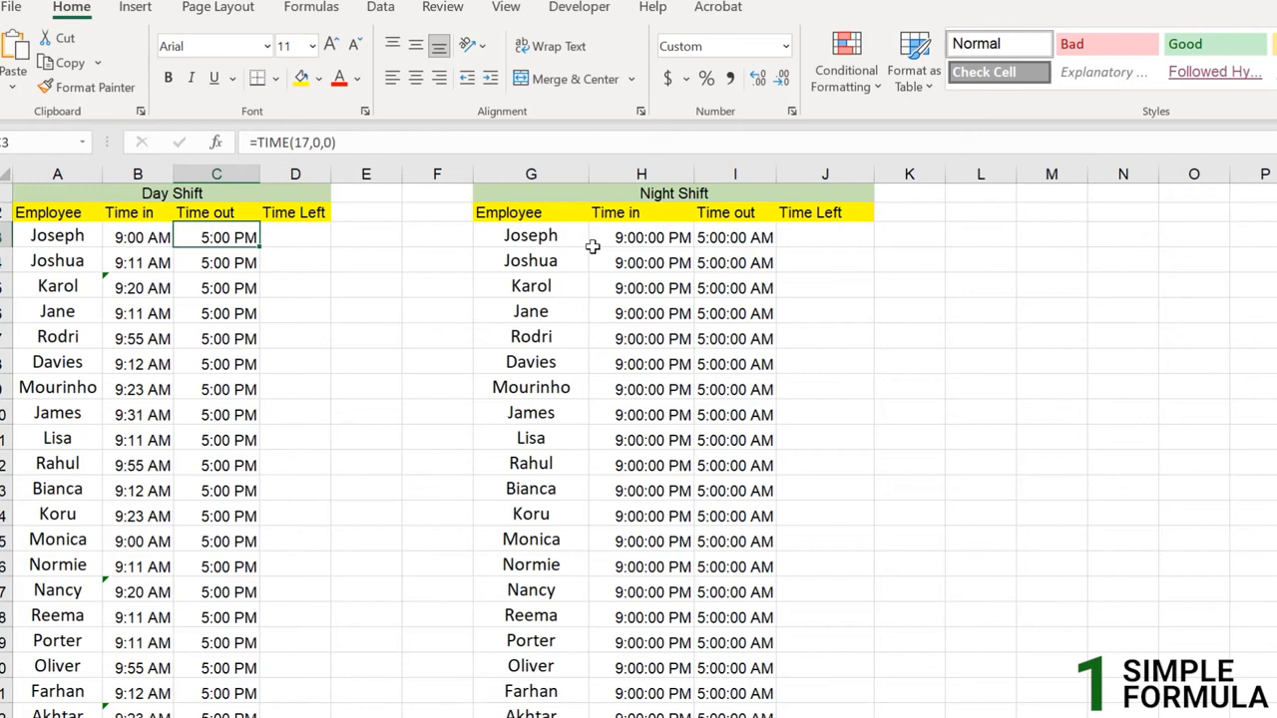
{"action": "left_click", "coordinate": [643, 238]}
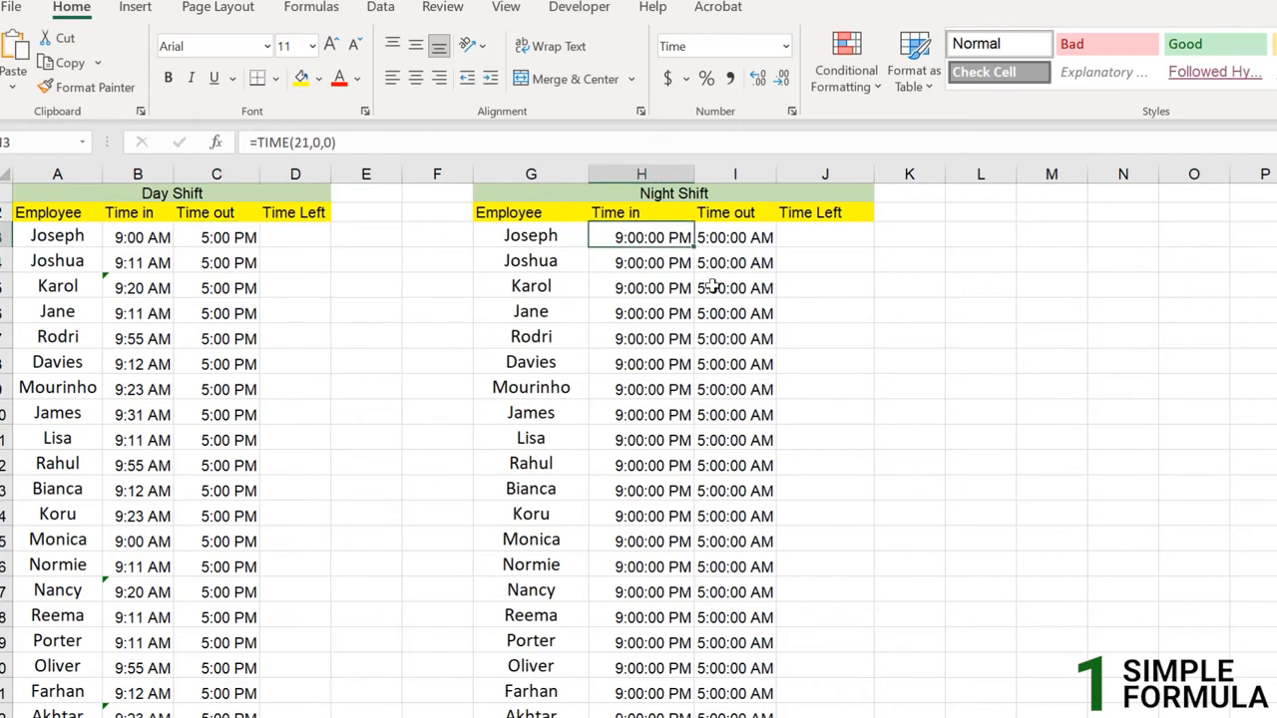
{"action": "mouse_move", "coordinate": [619, 287]}
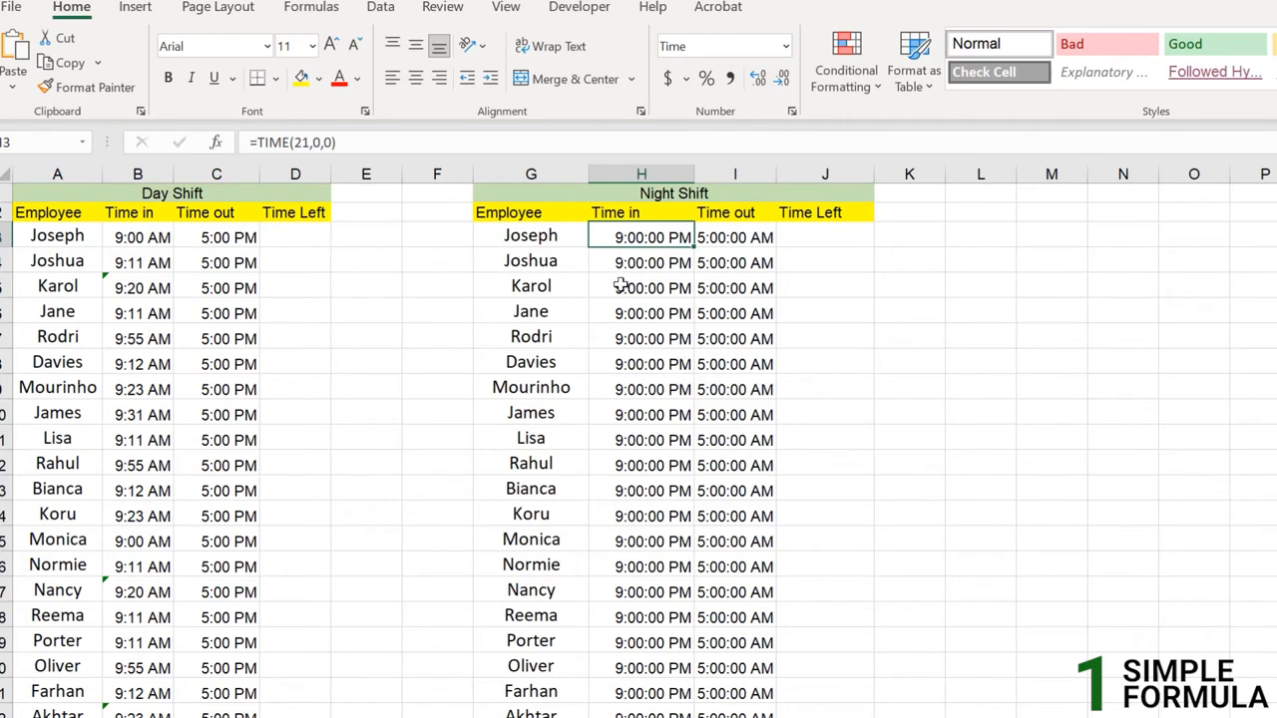
{"action": "left_click", "coordinate": [215, 235]}
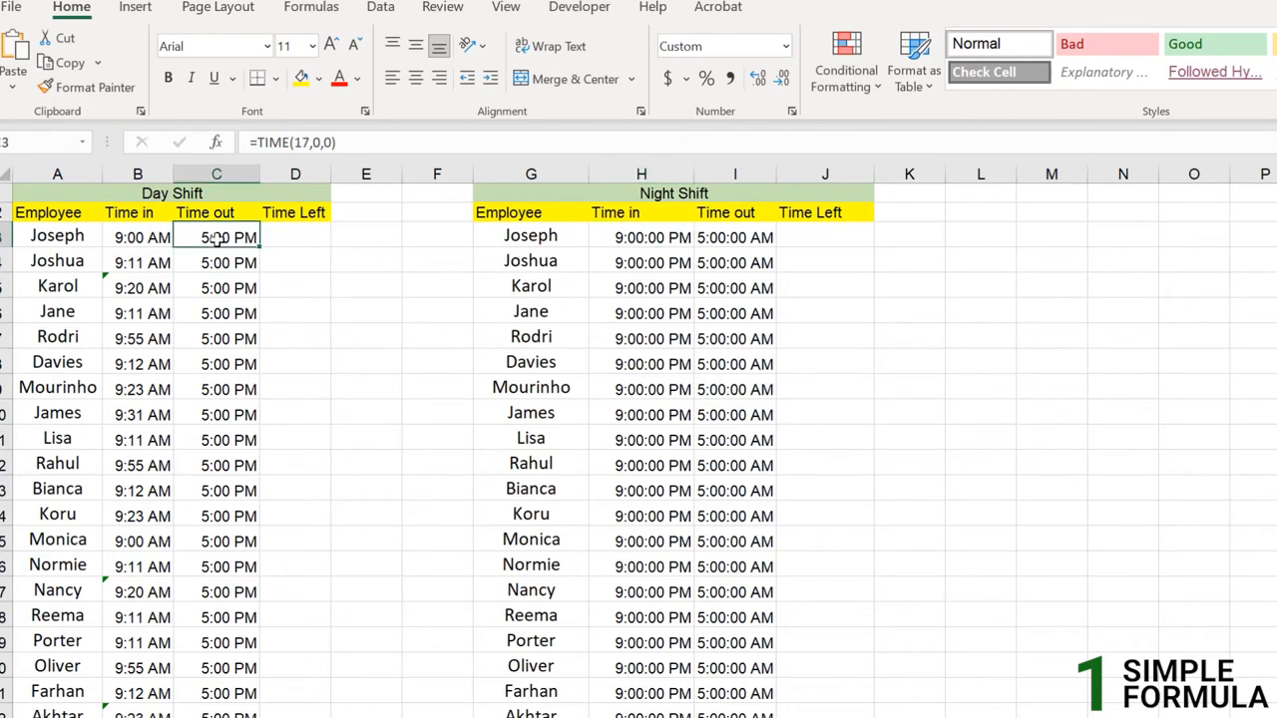
Step: Enter =C3-B3 in D3 as Joseph's Time Left and fill it down column D
{"action": "left_click", "coordinate": [295, 235]}
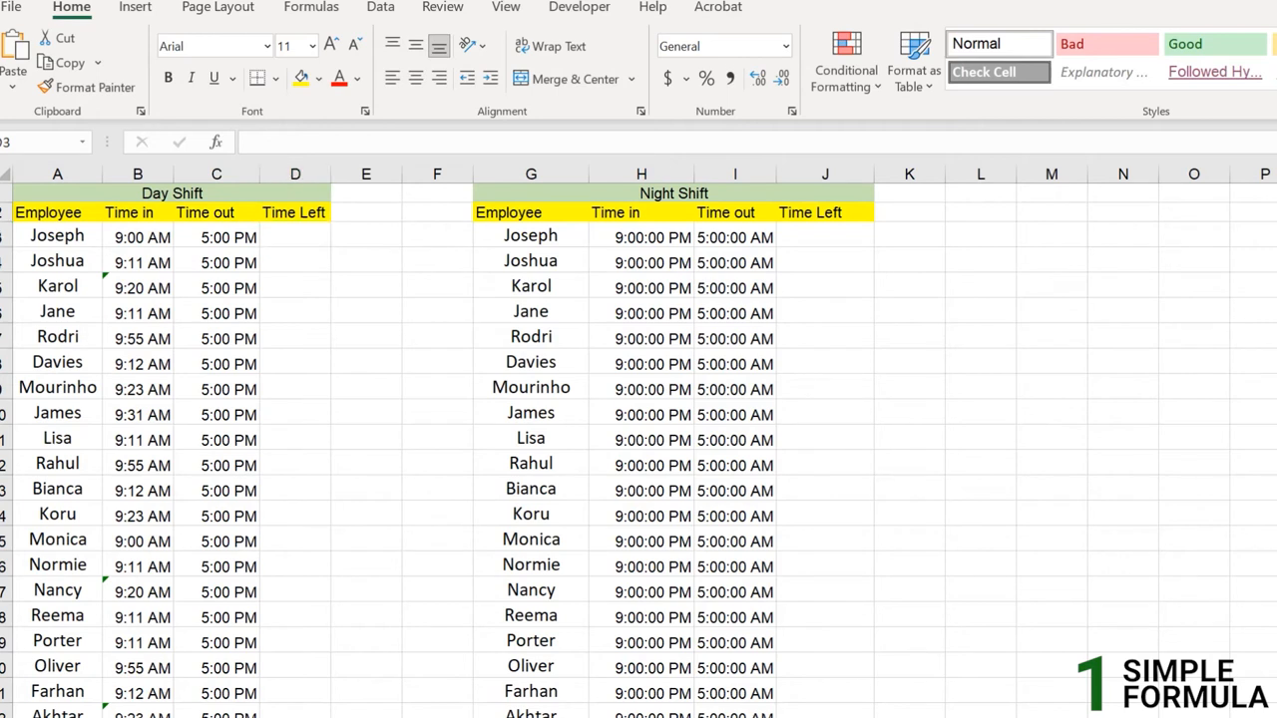
{"action": "left_click", "coordinate": [295, 237]}
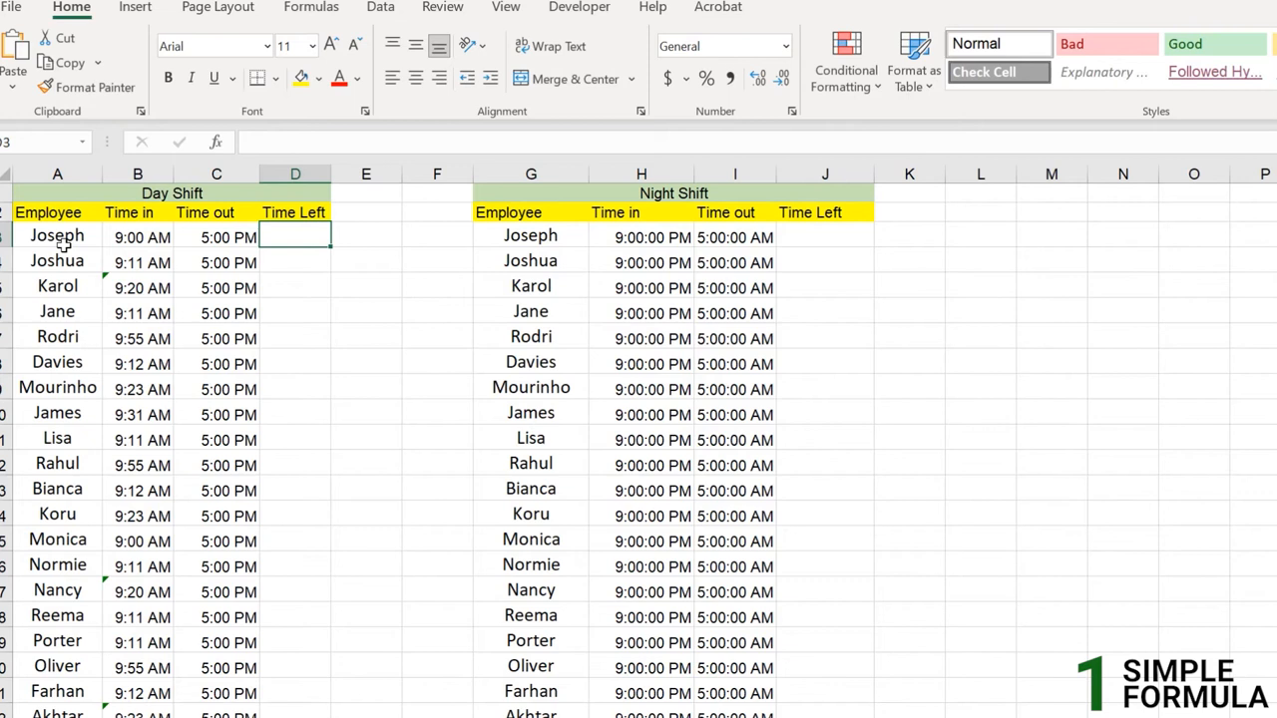
{"action": "left_click", "coordinate": [137, 238]}
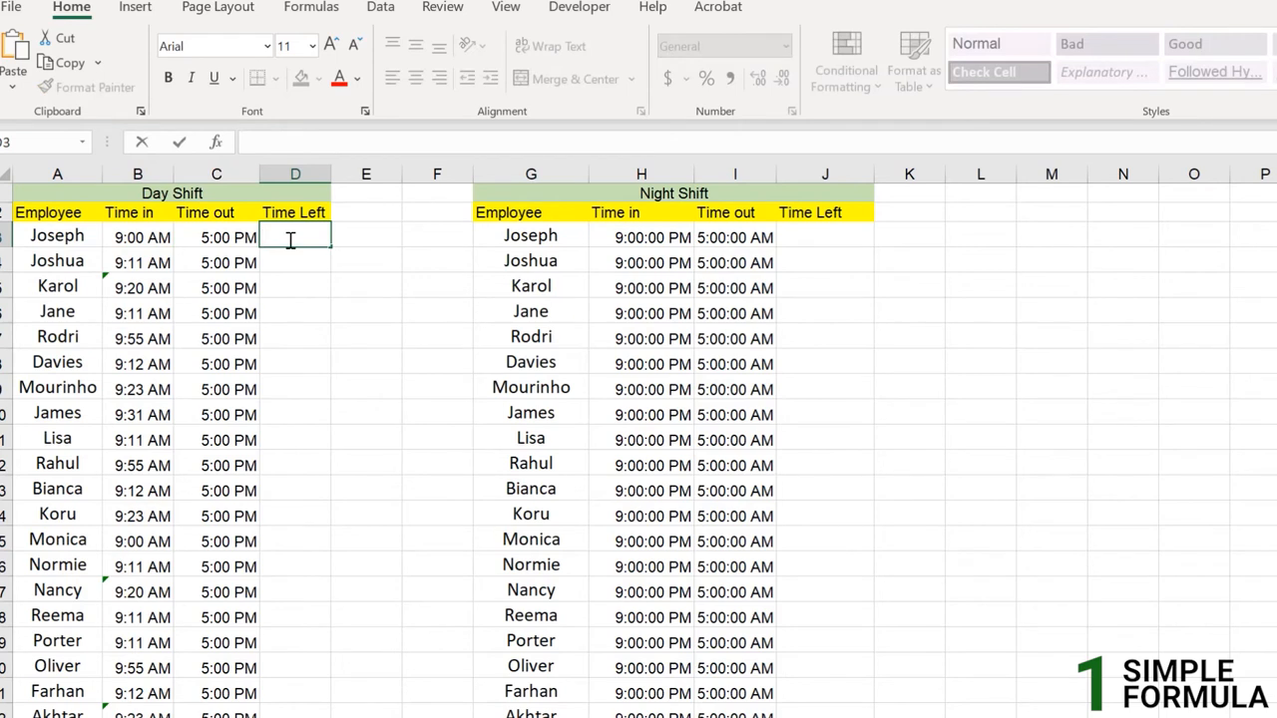
{"action": "type", "text": "="}
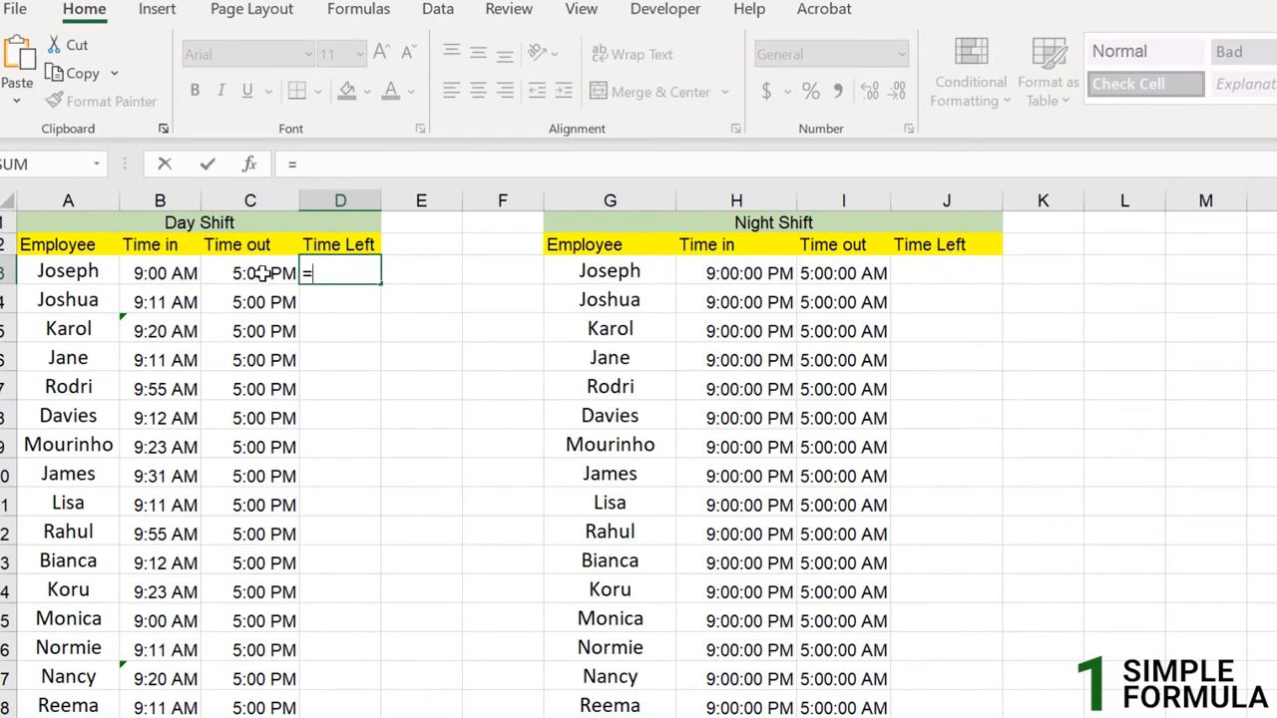
{"action": "left_click", "coordinate": [249, 271]}
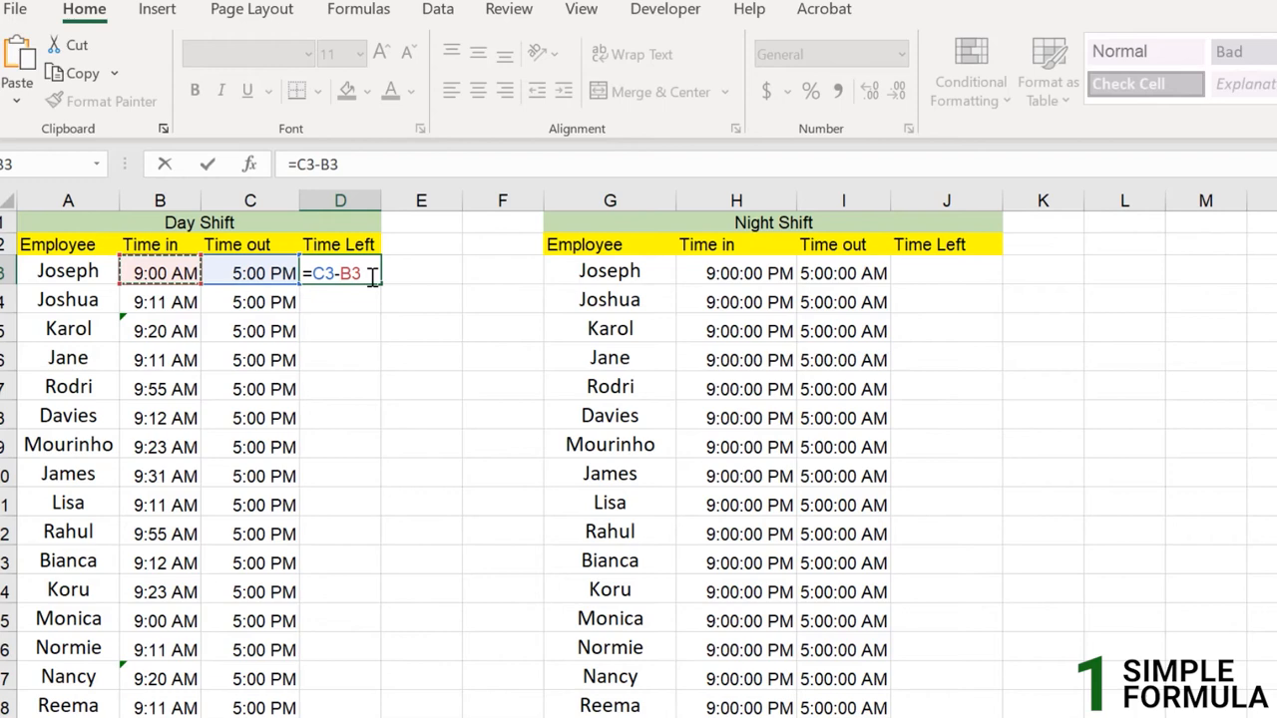
{"action": "key", "text": "Enter"}
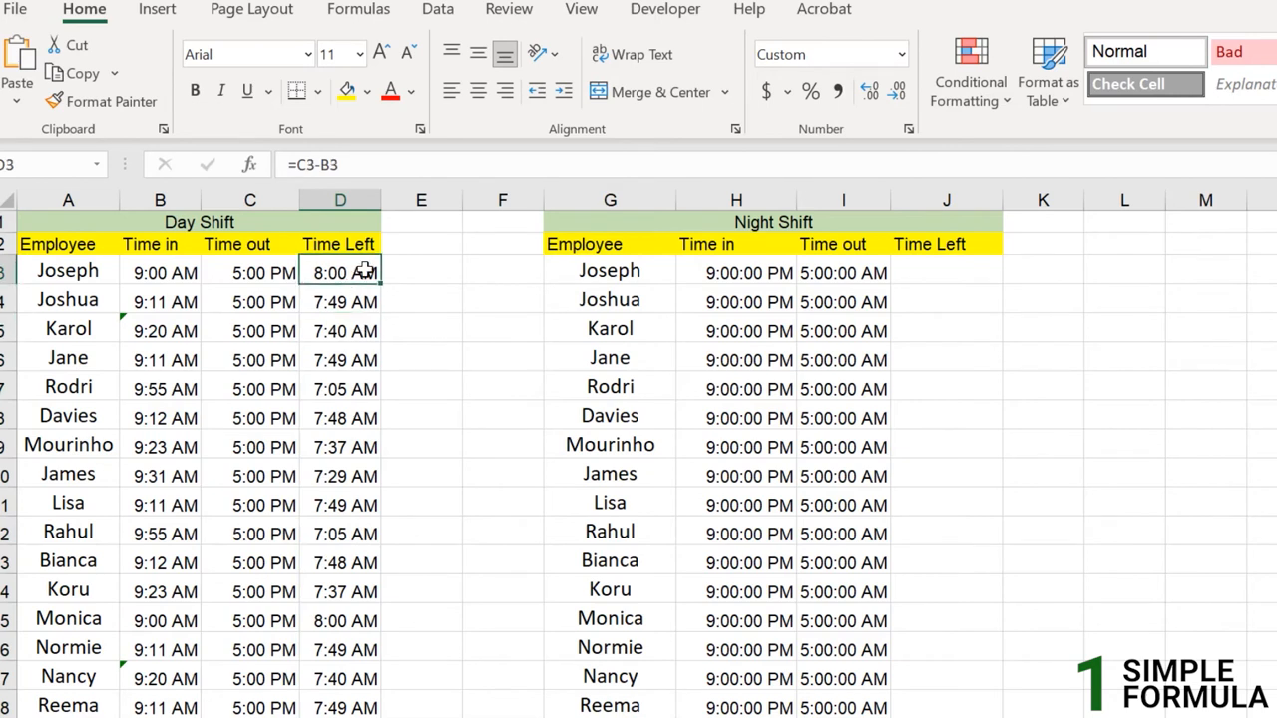
{"action": "left_click", "coordinate": [340, 299]}
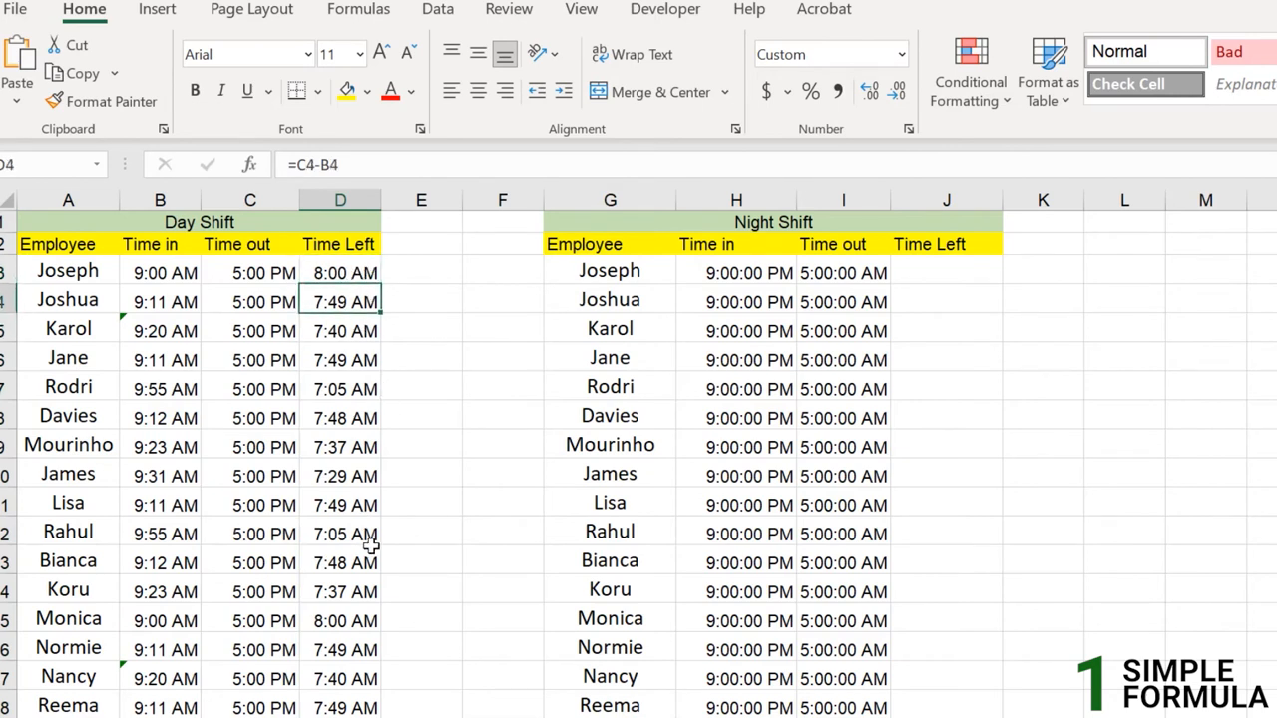
{"action": "mouse_move", "coordinate": [361, 503]}
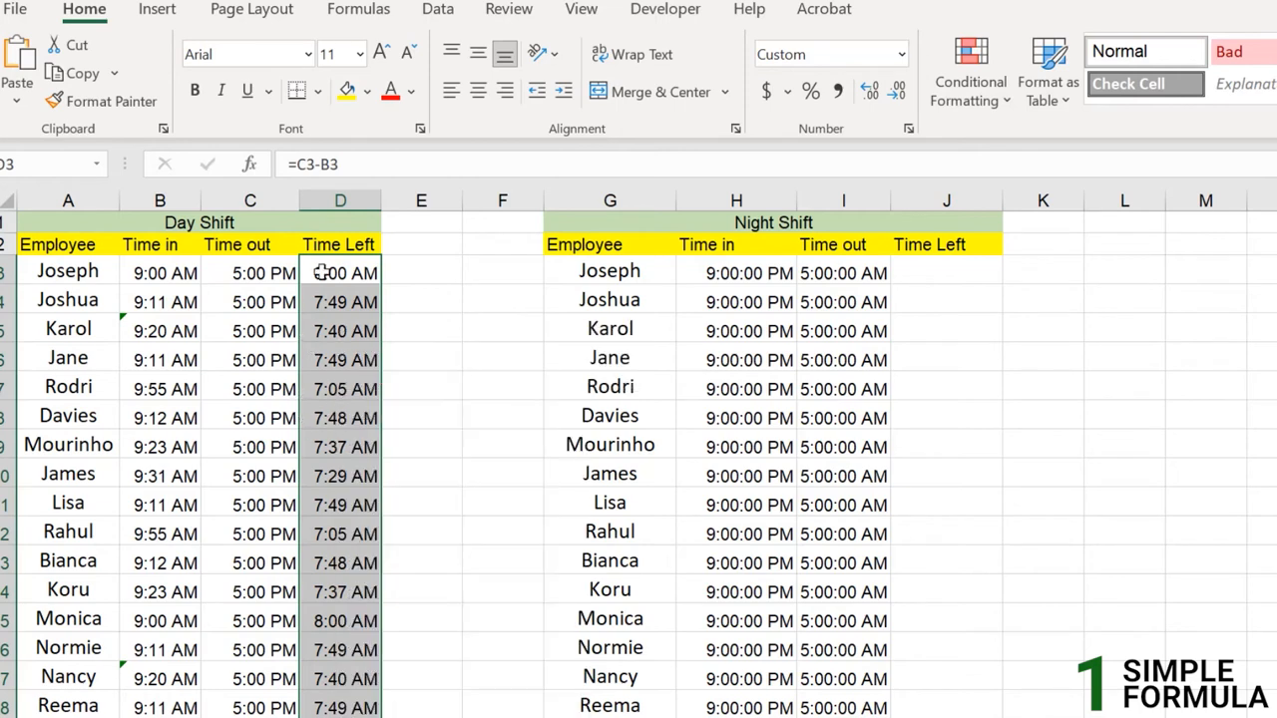
Step: Format the column D Time Left values as h:mm so they read 8:00 and 7:49
{"action": "right_click", "coordinate": [343, 272]}
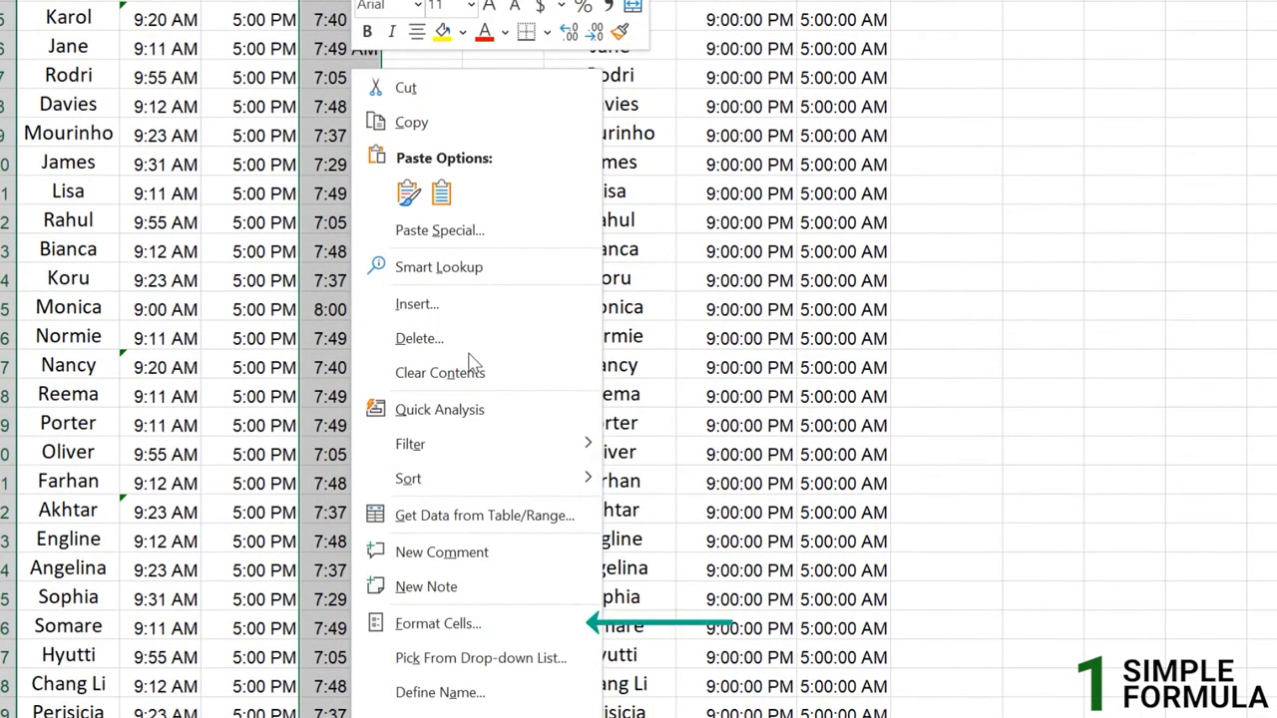
{"action": "left_click", "coordinate": [443, 622]}
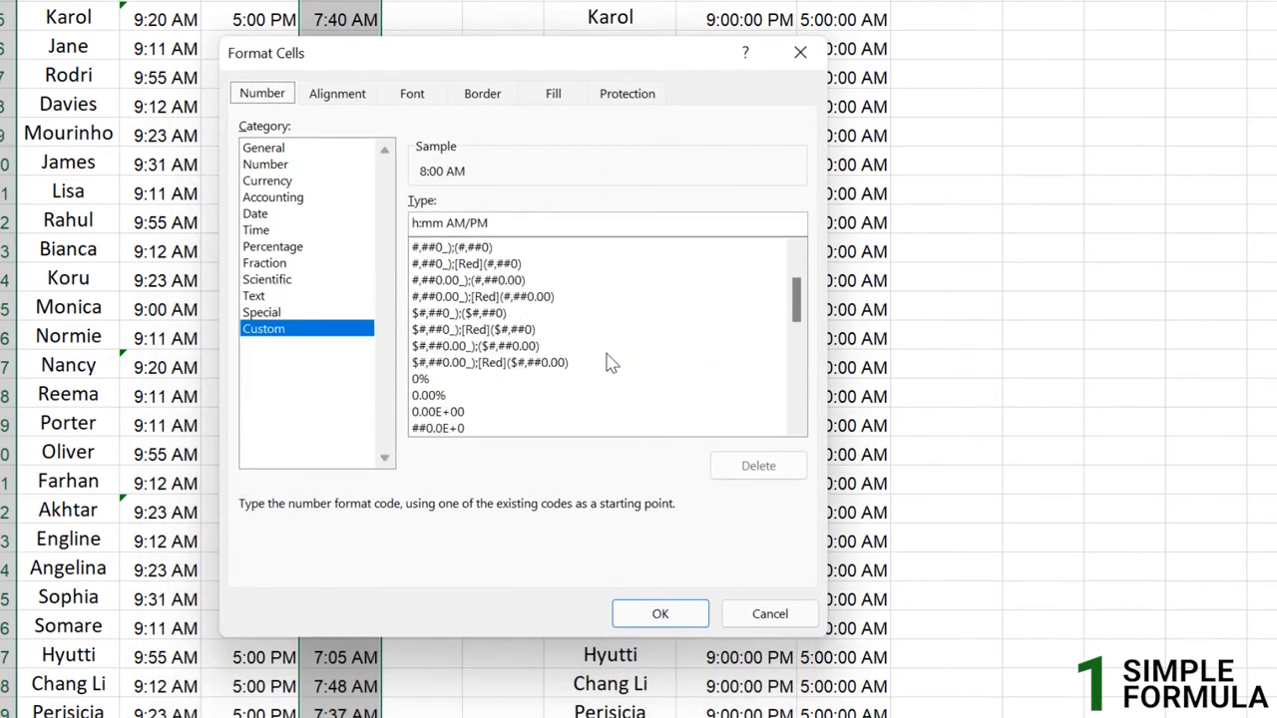
{"action": "left_click", "coordinate": [255, 211]}
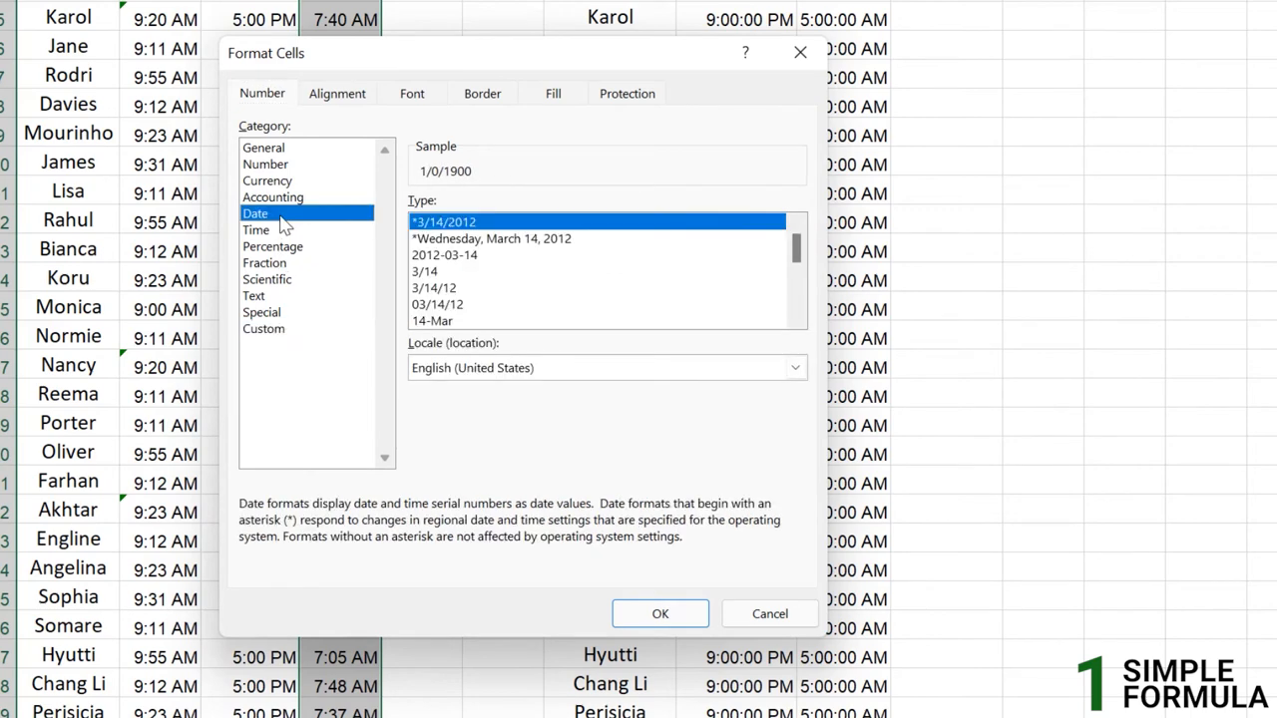
{"action": "left_click", "coordinate": [255, 230]}
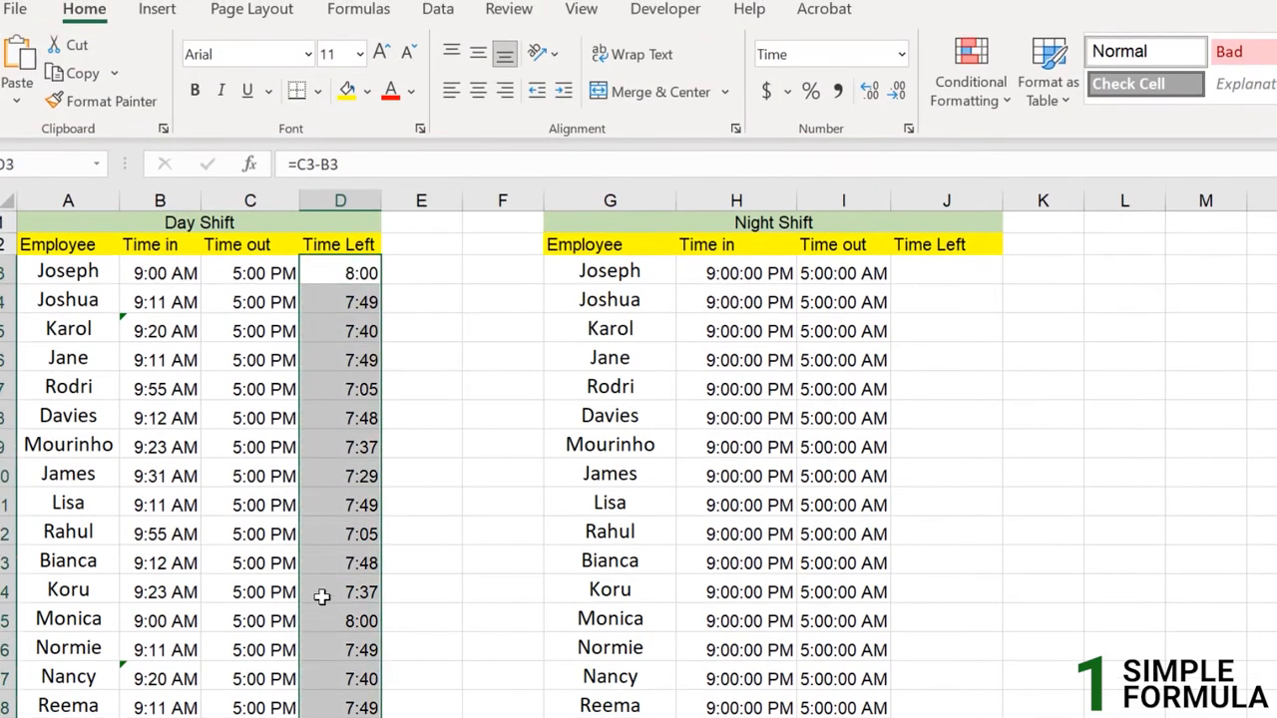
{"action": "left_click", "coordinate": [339, 530]}
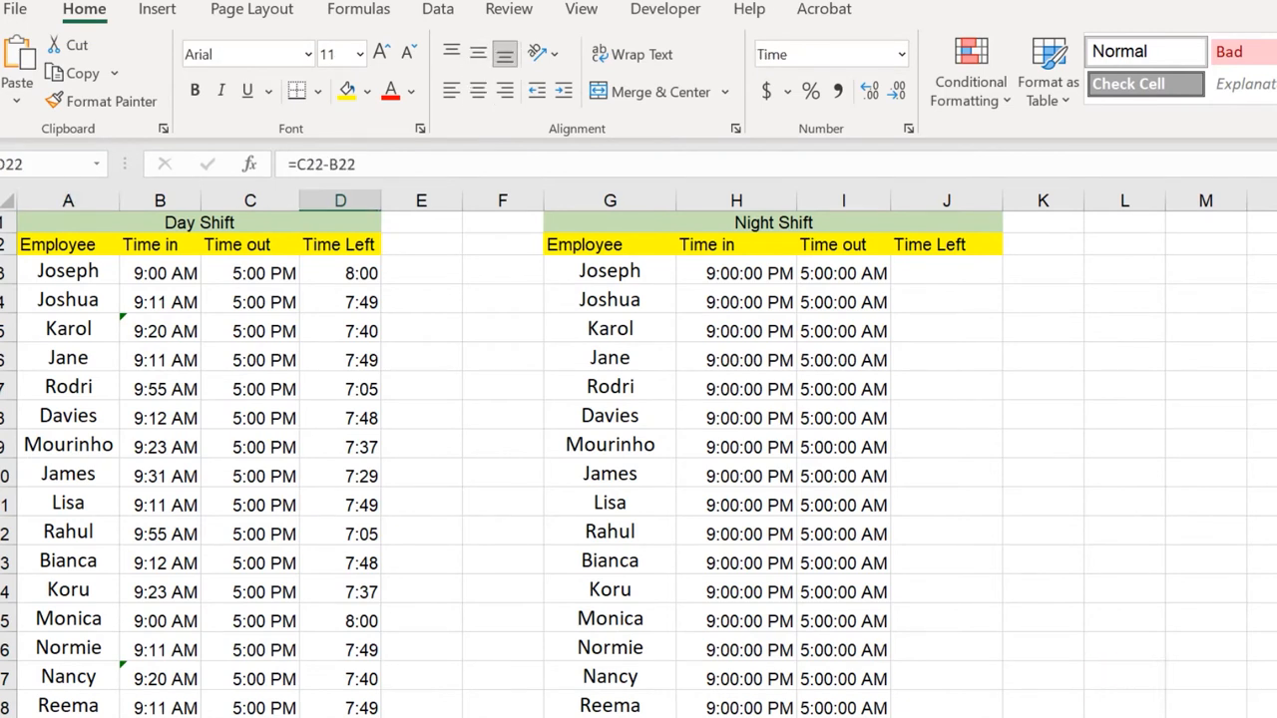
{"action": "mouse_move", "coordinate": [345, 271]}
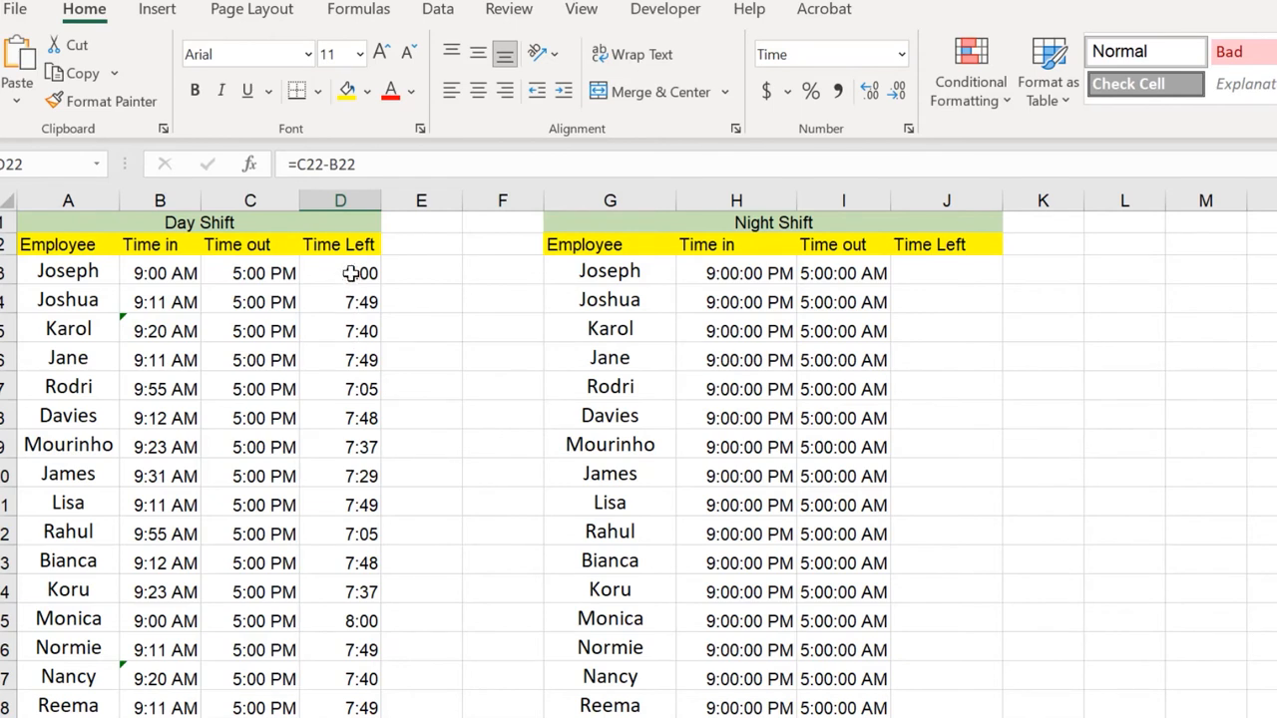
{"action": "left_click", "coordinate": [339, 272]}
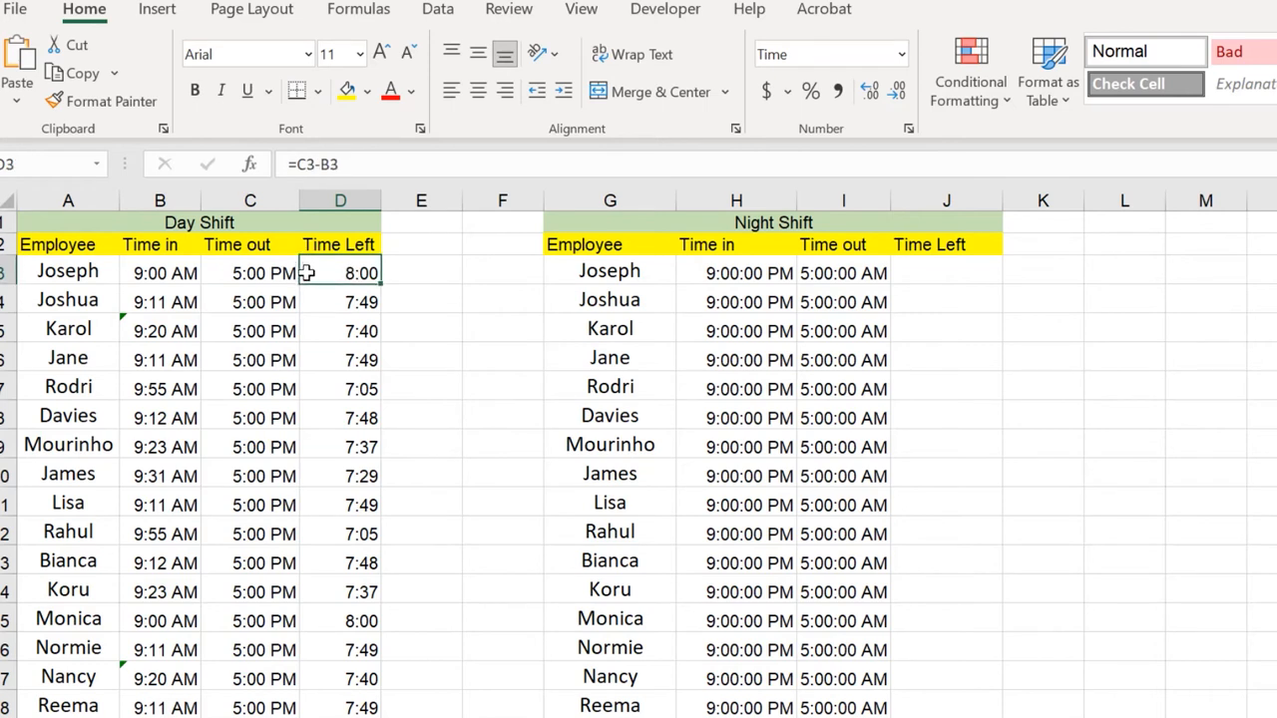
{"action": "mouse_move", "coordinate": [309, 287]}
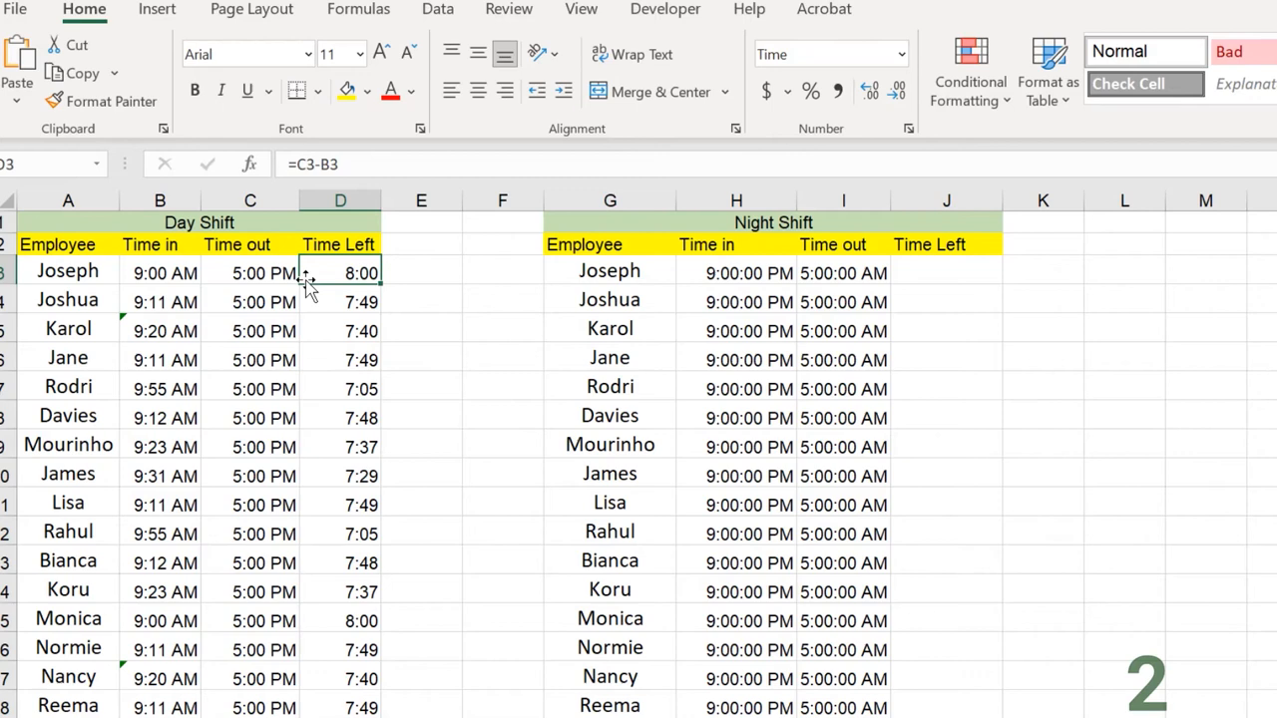
{"action": "left_click", "coordinate": [609, 328]}
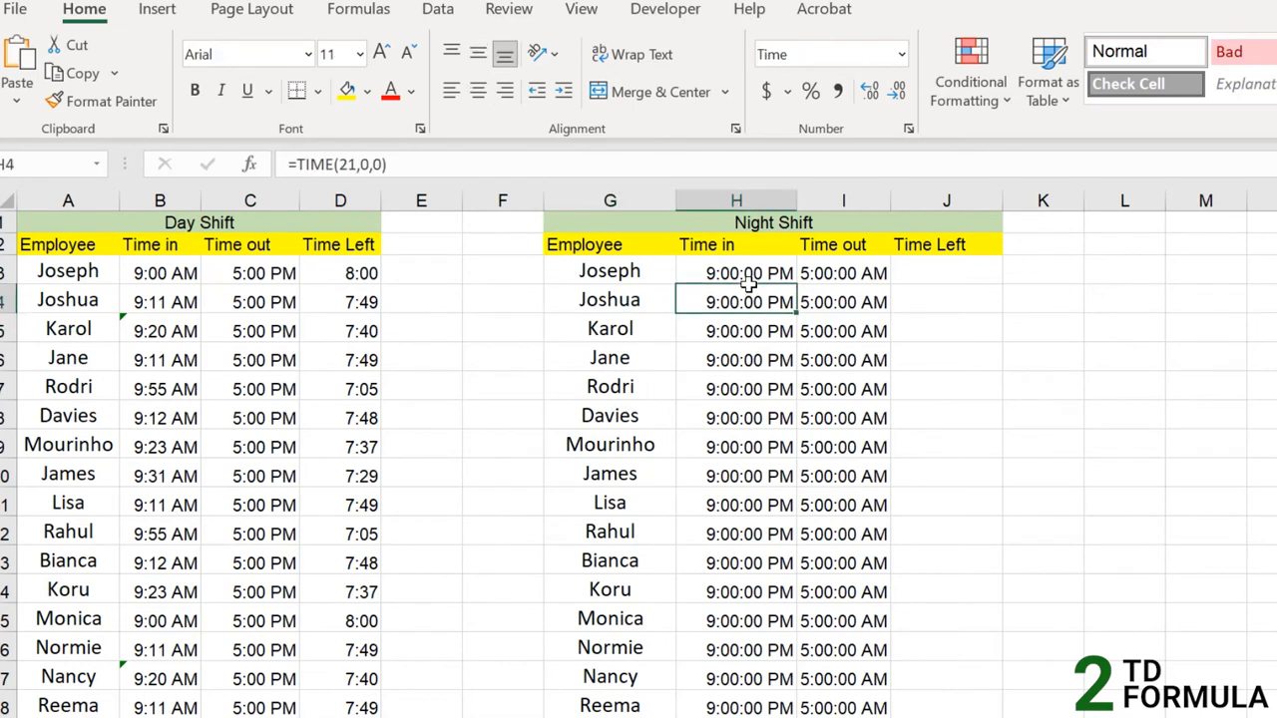
Step: Enter =I3-H3 in J3, which shows #### as a negative time, and check the warning
{"action": "left_click", "coordinate": [736, 271]}
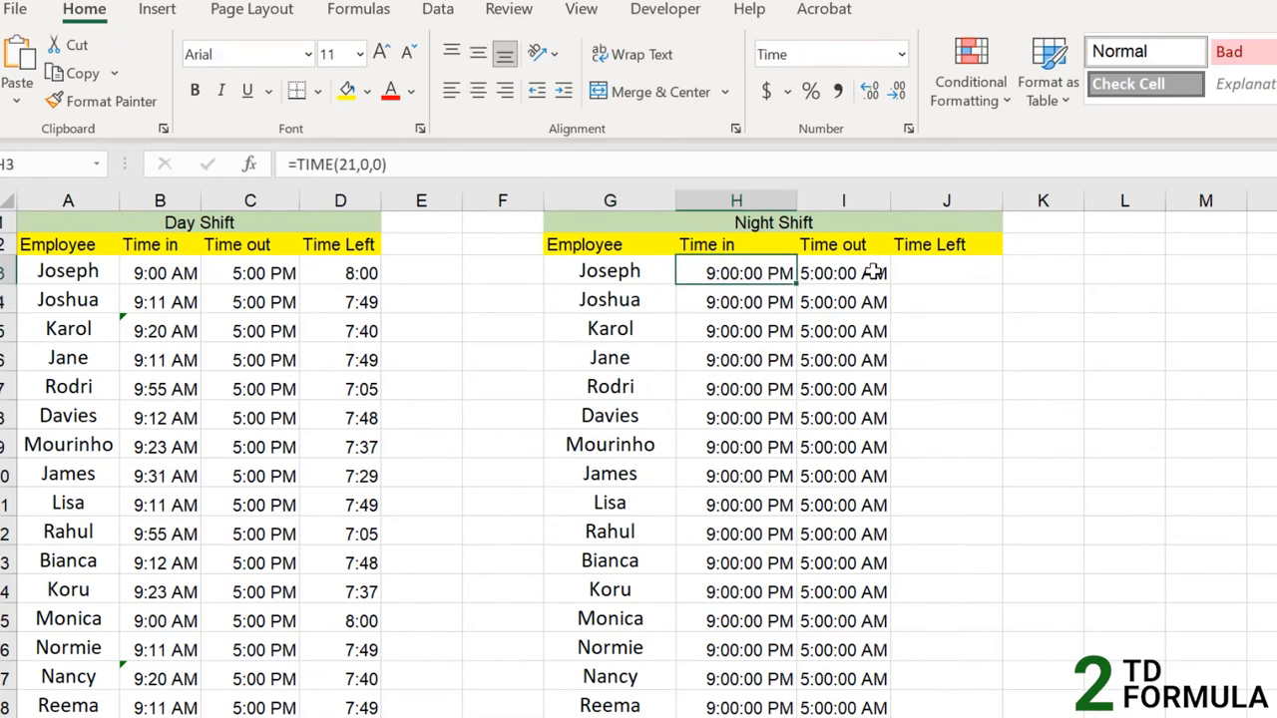
{"action": "left_click", "coordinate": [842, 272]}
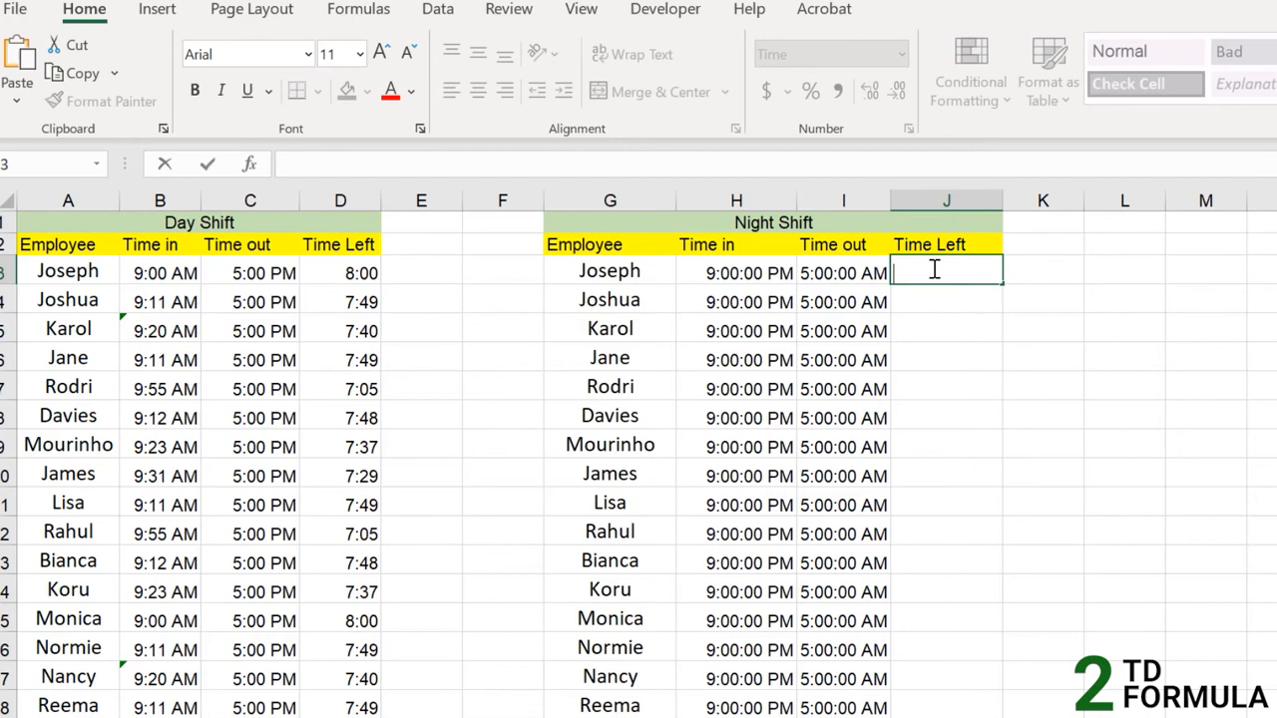
{"action": "type", "text": "="}
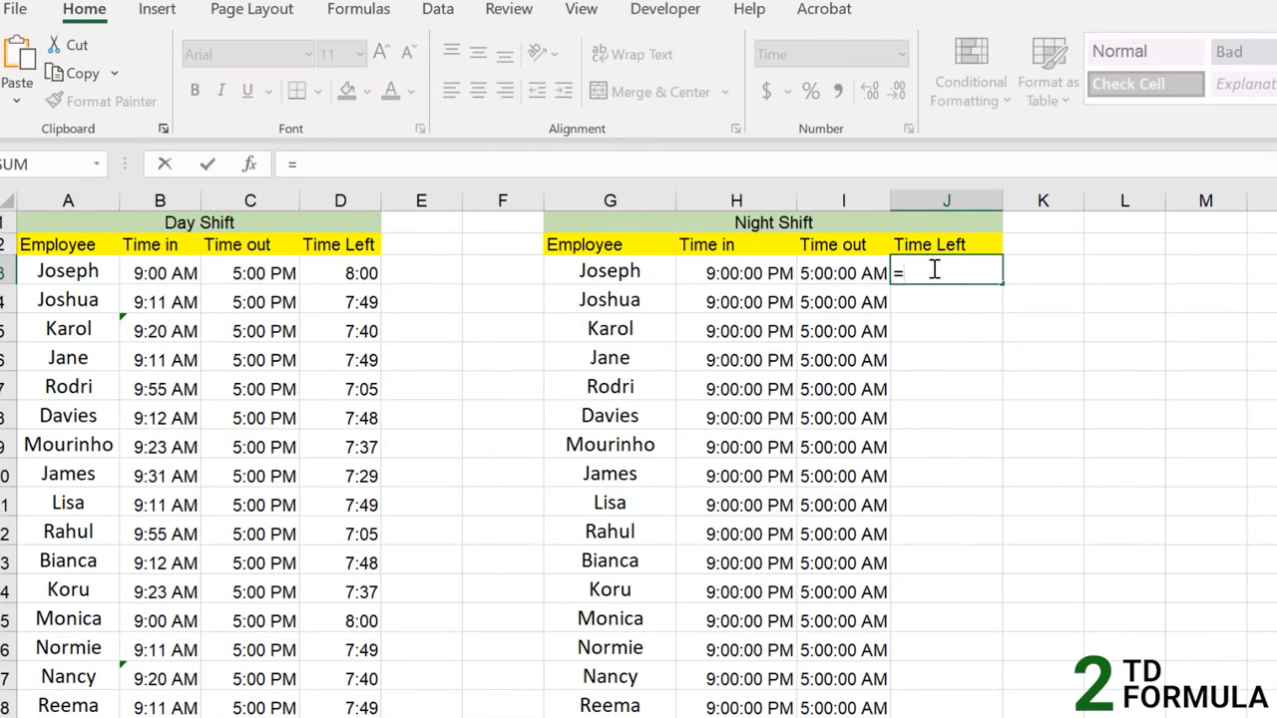
{"action": "left_click", "coordinate": [842, 272]}
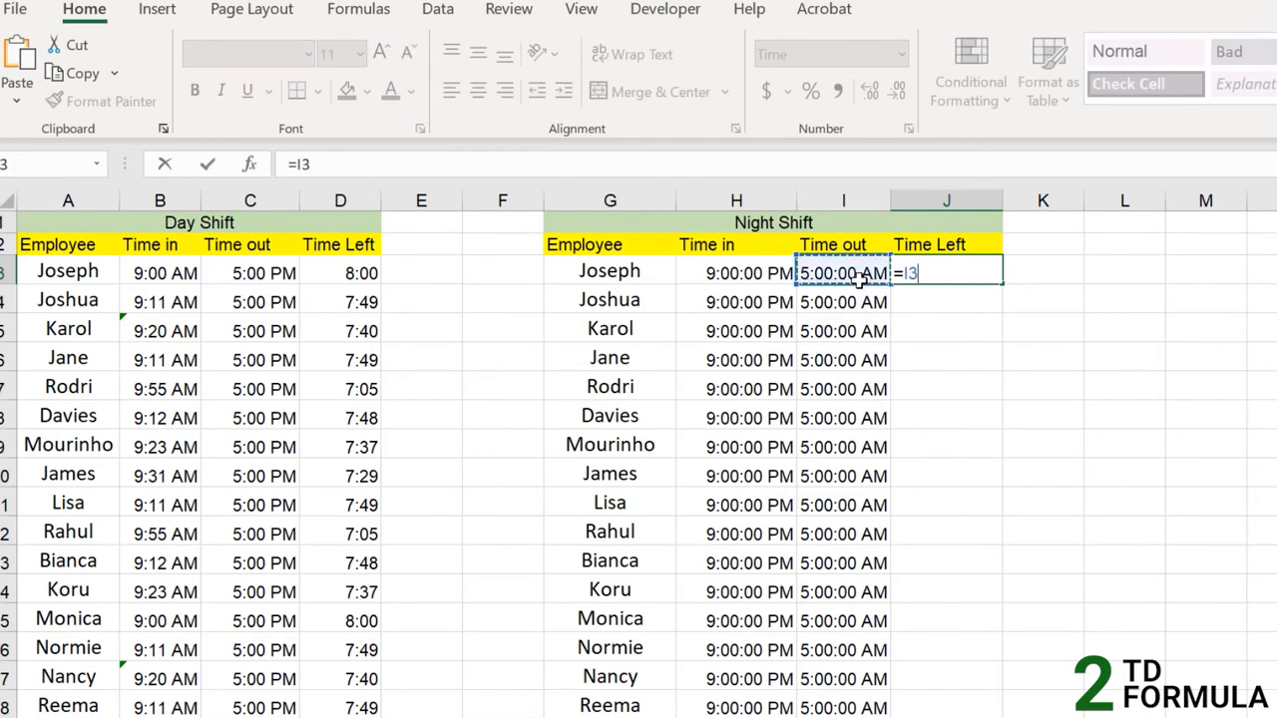
{"action": "key", "text": "Enter"}
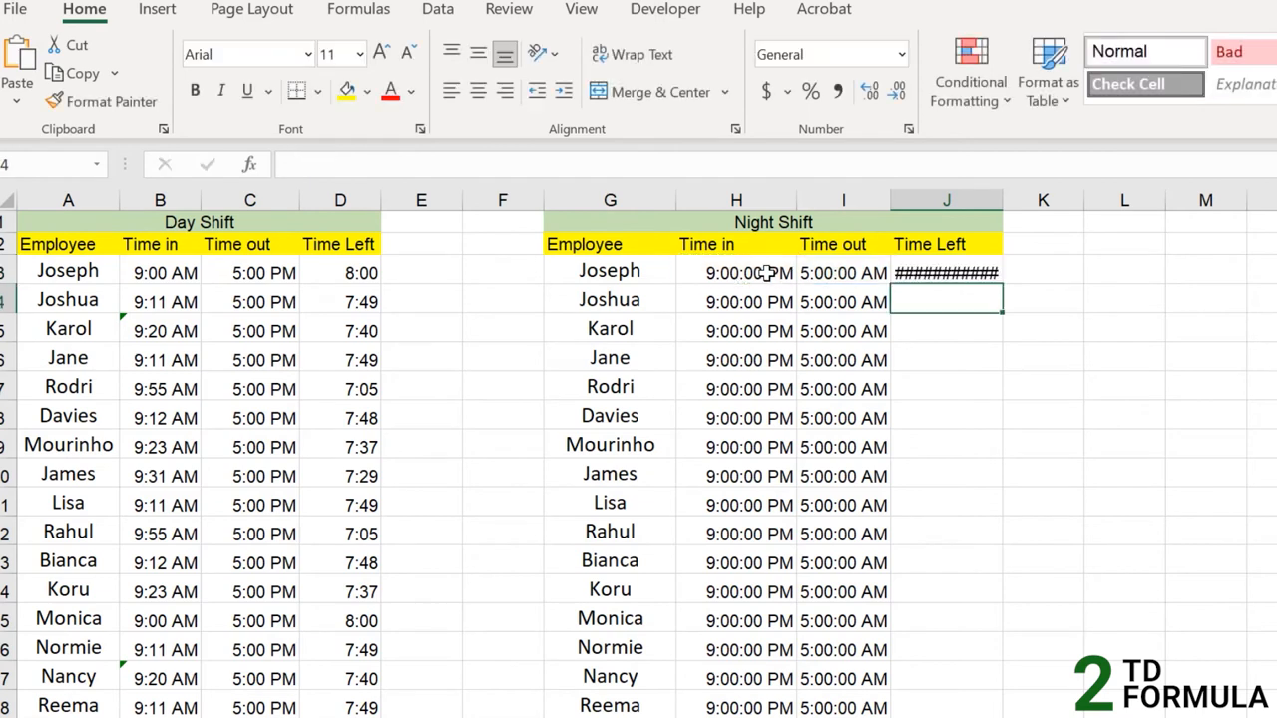
{"action": "left_click", "coordinate": [946, 271]}
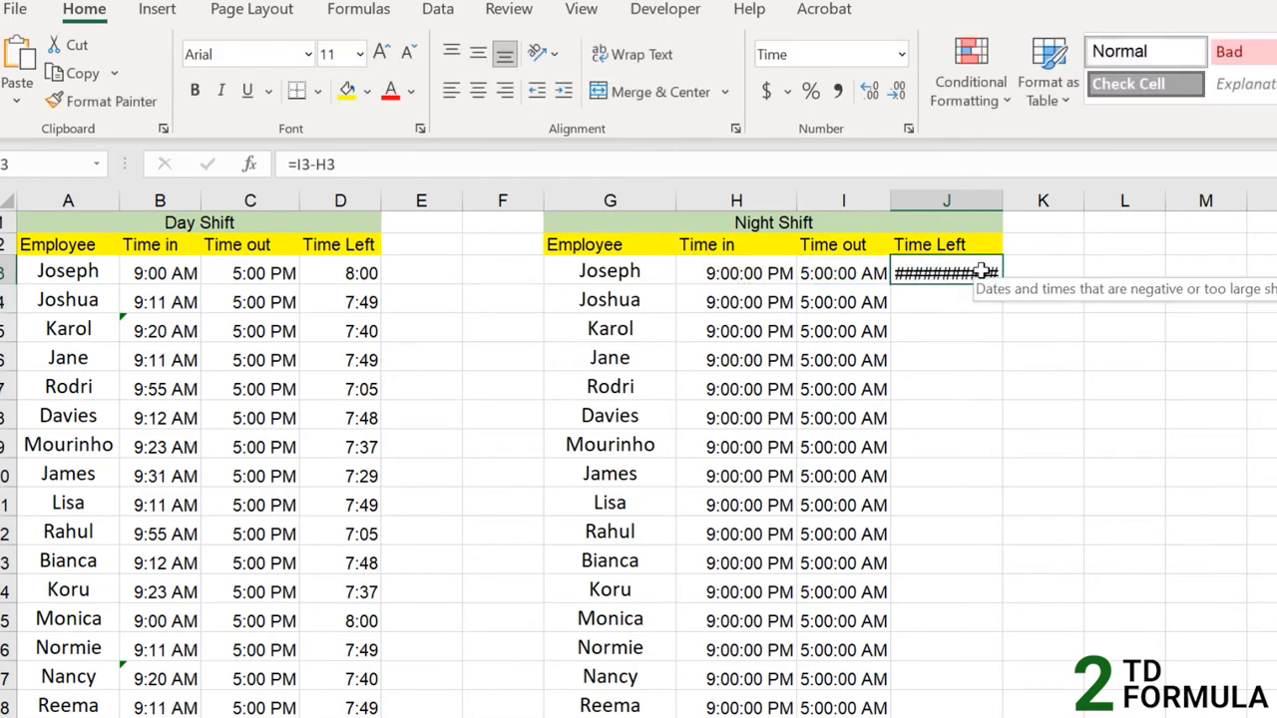
{"action": "mouse_move", "coordinate": [979, 271]}
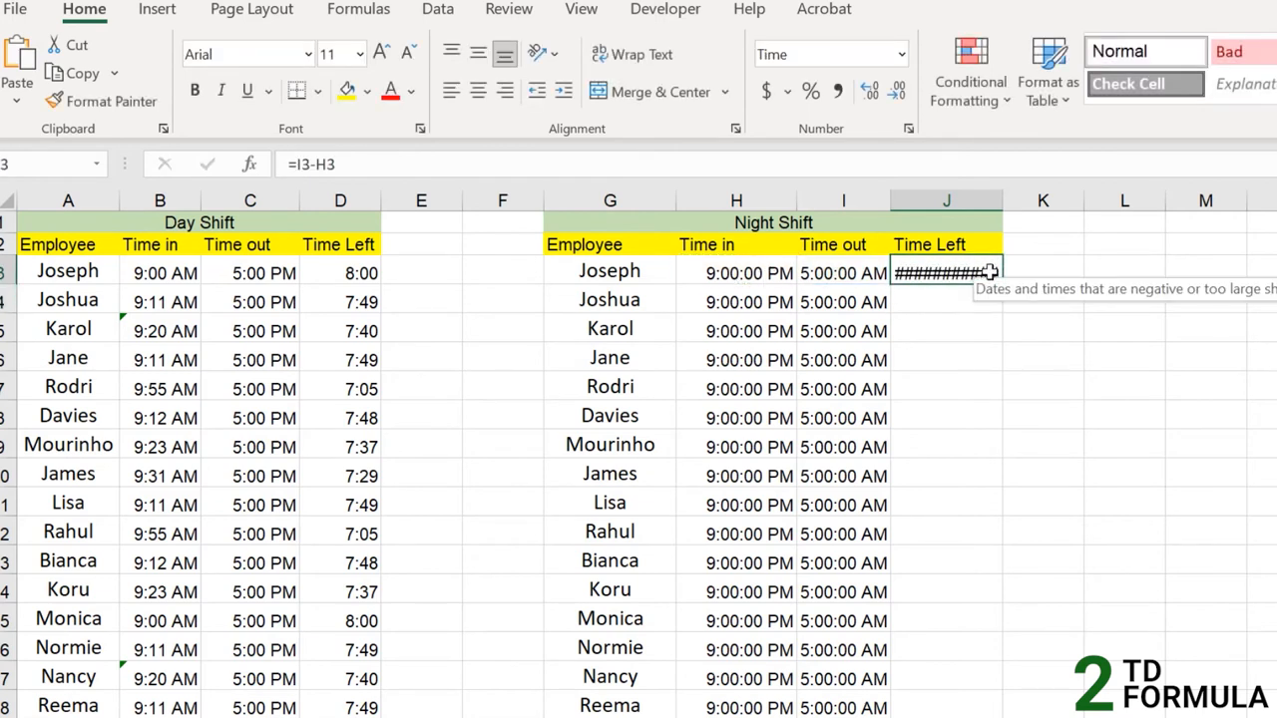
{"action": "mouse_move", "coordinate": [966, 270]}
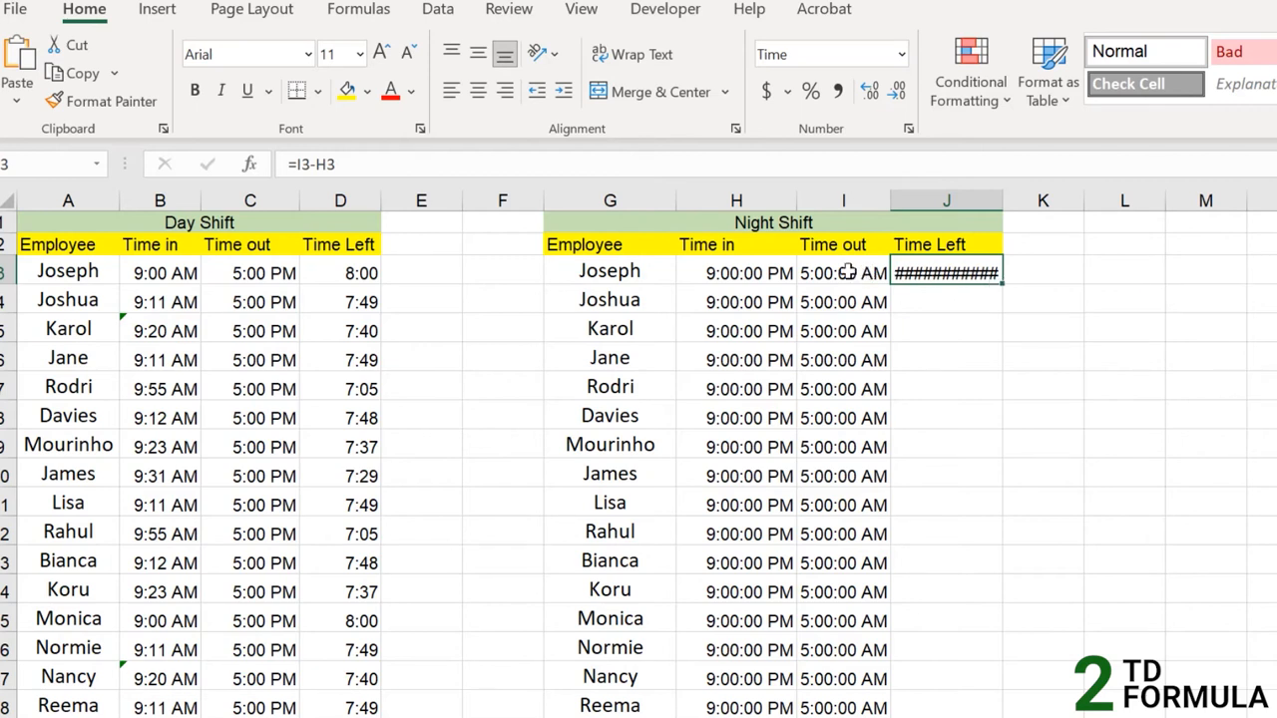
{"action": "mouse_move", "coordinate": [858, 275]}
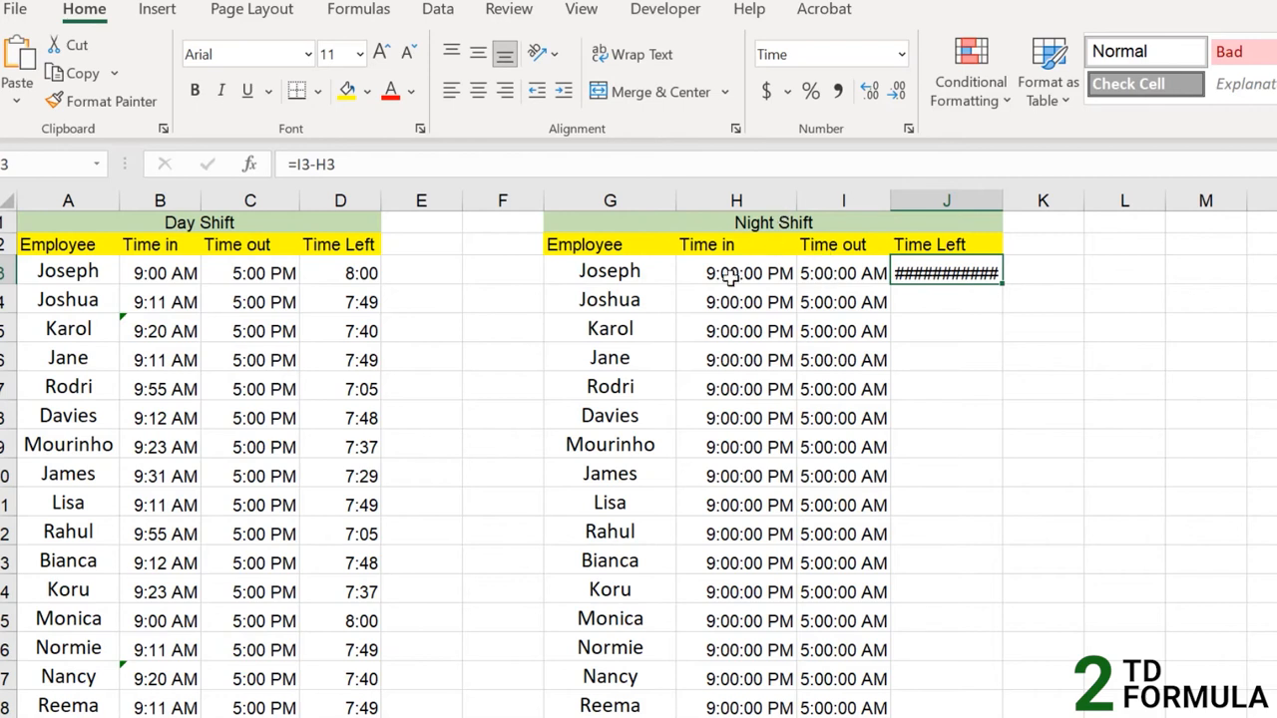
{"action": "mouse_move", "coordinate": [942, 271]}
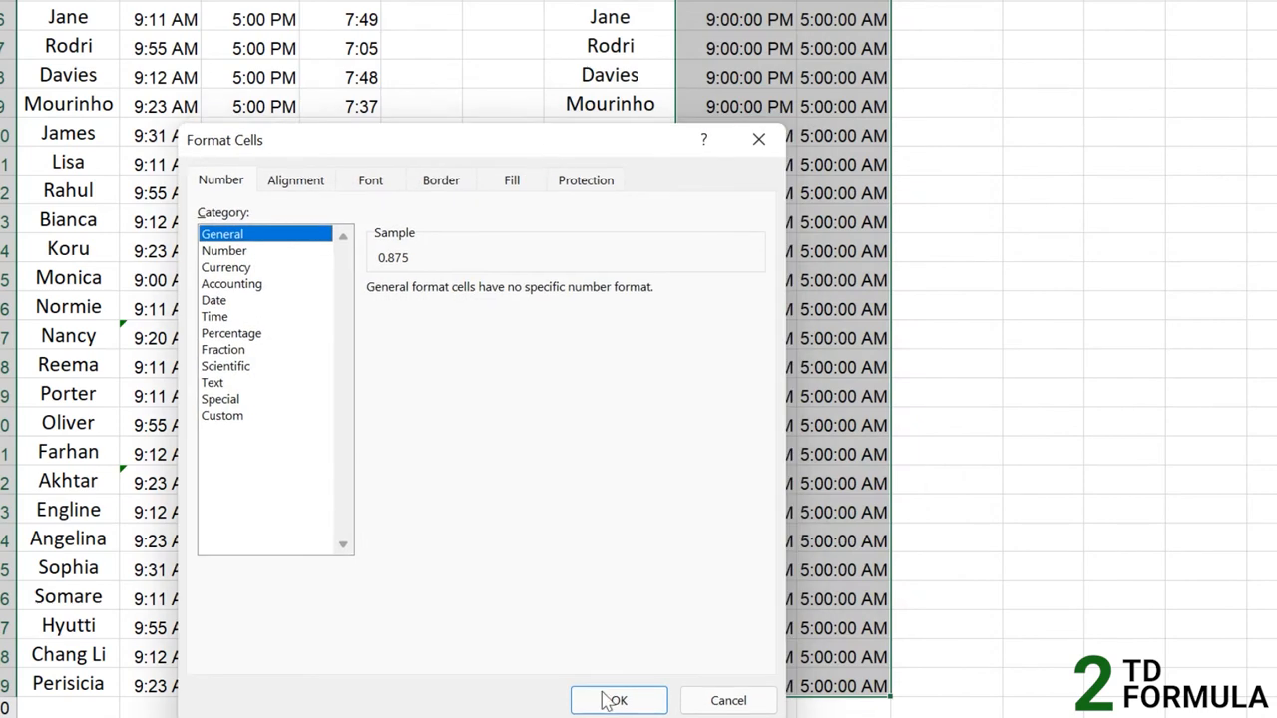
Step: Set columns H:I and J3 to General so Joseph's Time Left reads -0.66666667
{"action": "left_click", "coordinate": [618, 700]}
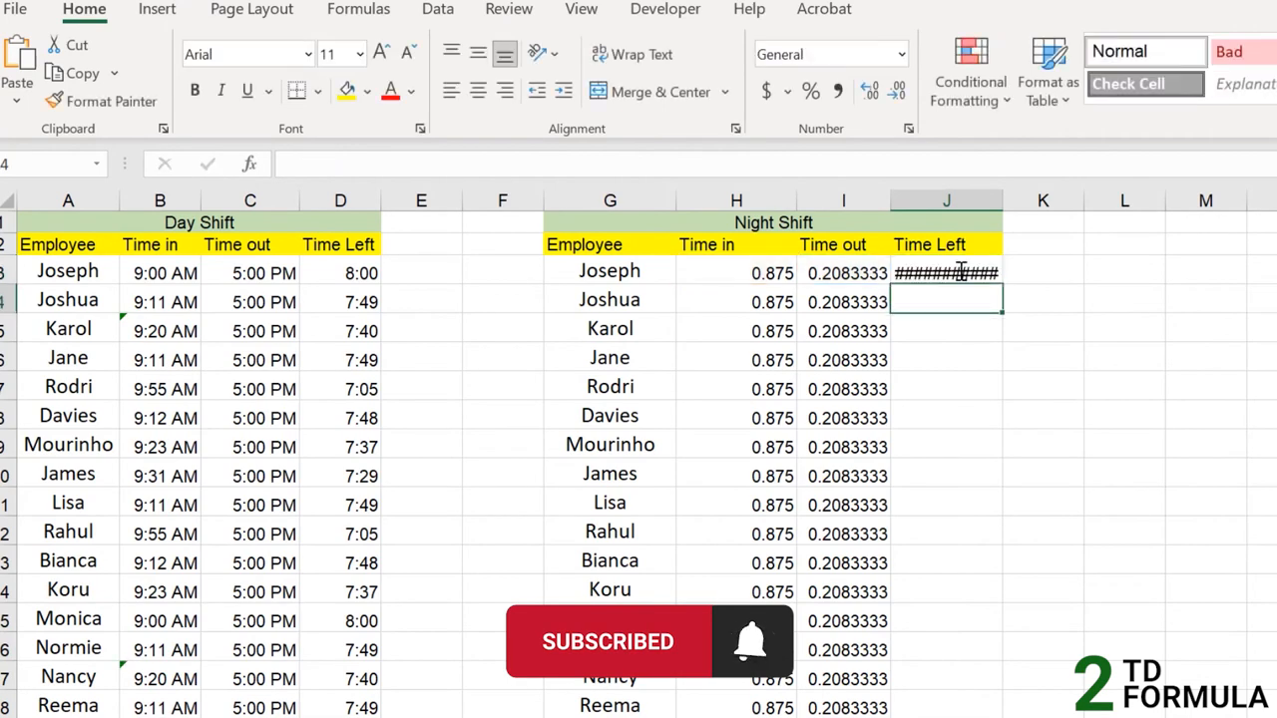
{"action": "right_click", "coordinate": [946, 272]}
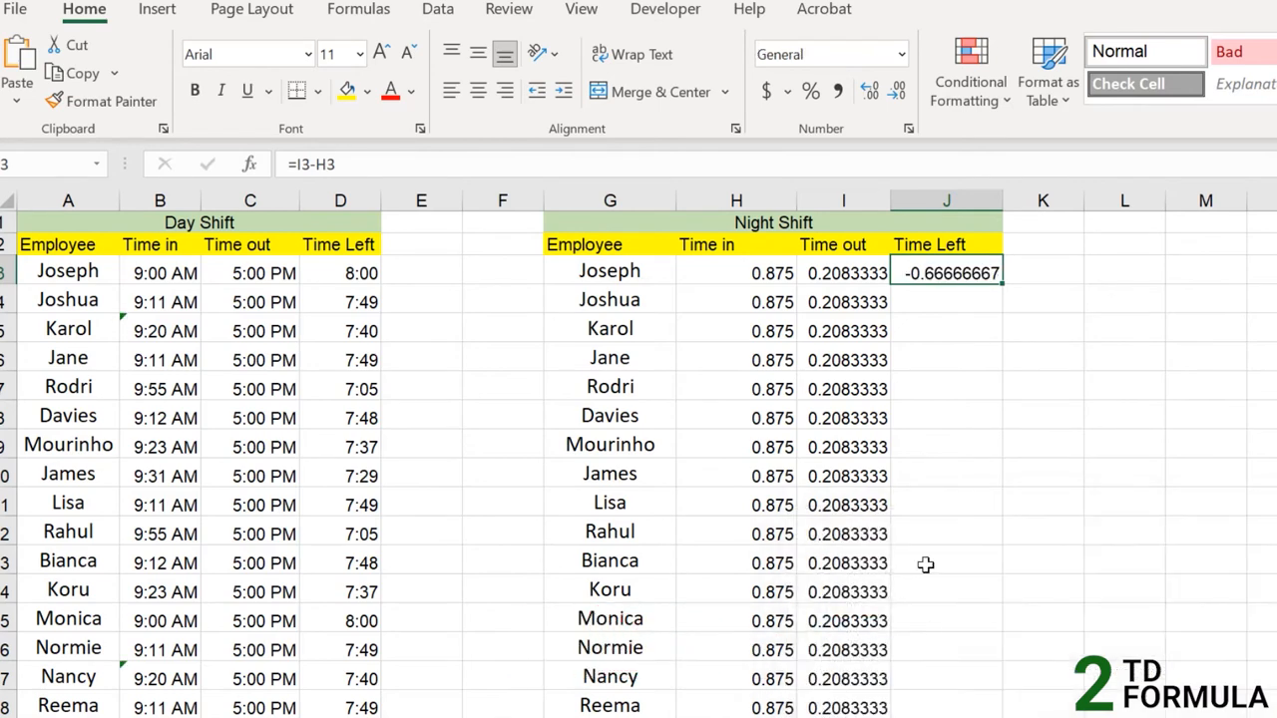
{"action": "left_click", "coordinate": [946, 299]}
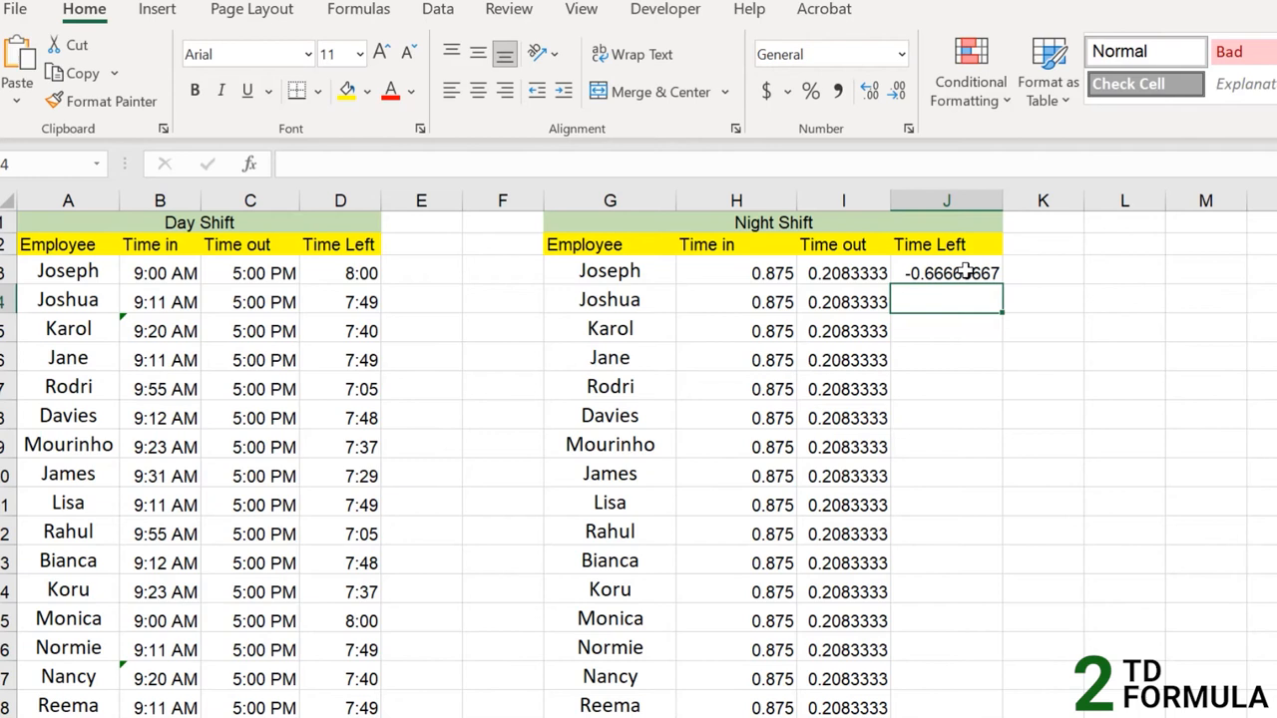
{"action": "left_click", "coordinate": [611, 271]}
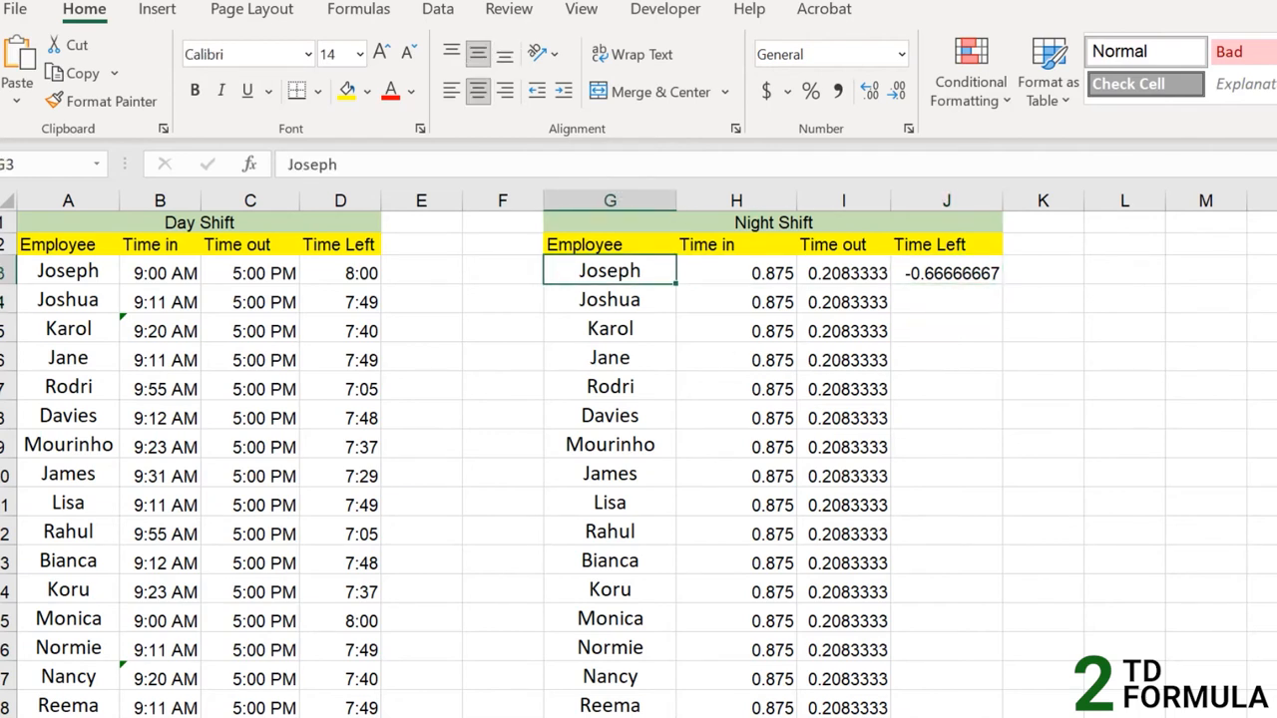
{"action": "mouse_move", "coordinate": [1153, 449]}
{"action": "type", "text": "="}
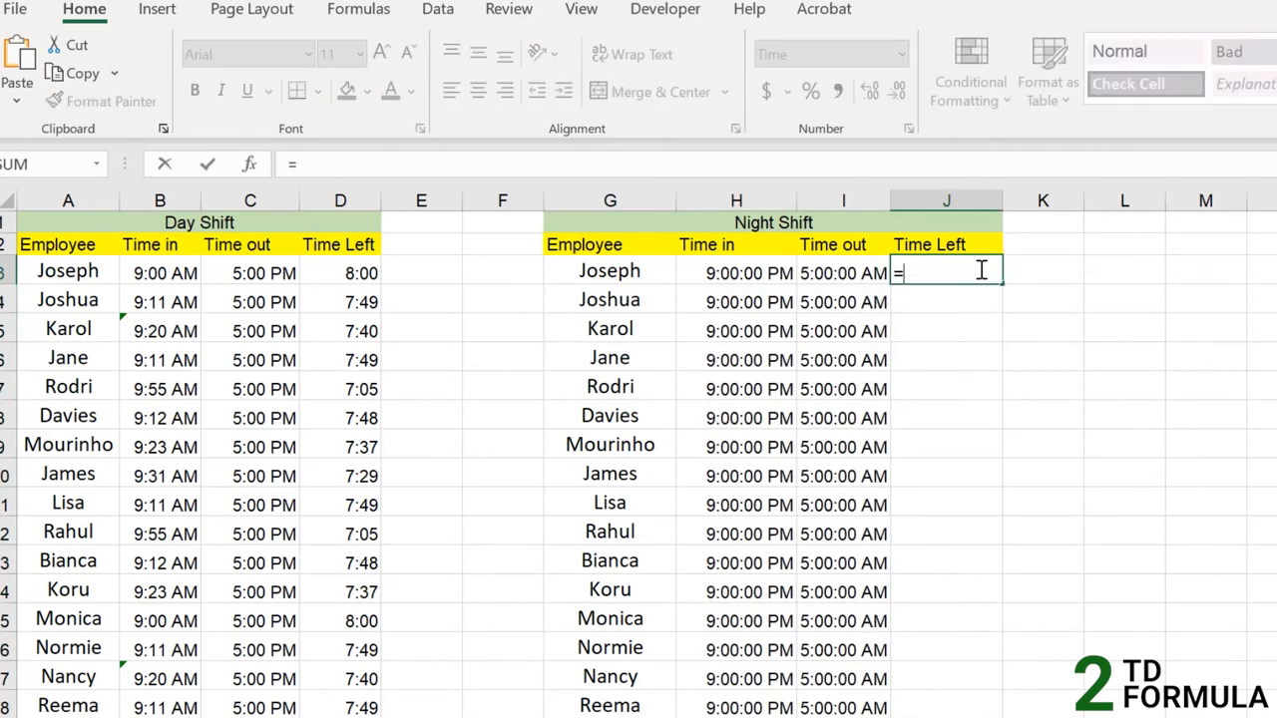
Step: Enter =IF(I3>=H3, I3-H3, I3+1-H3) in J3 to handle a time out after midnight
{"action": "type", "text": "IF("}
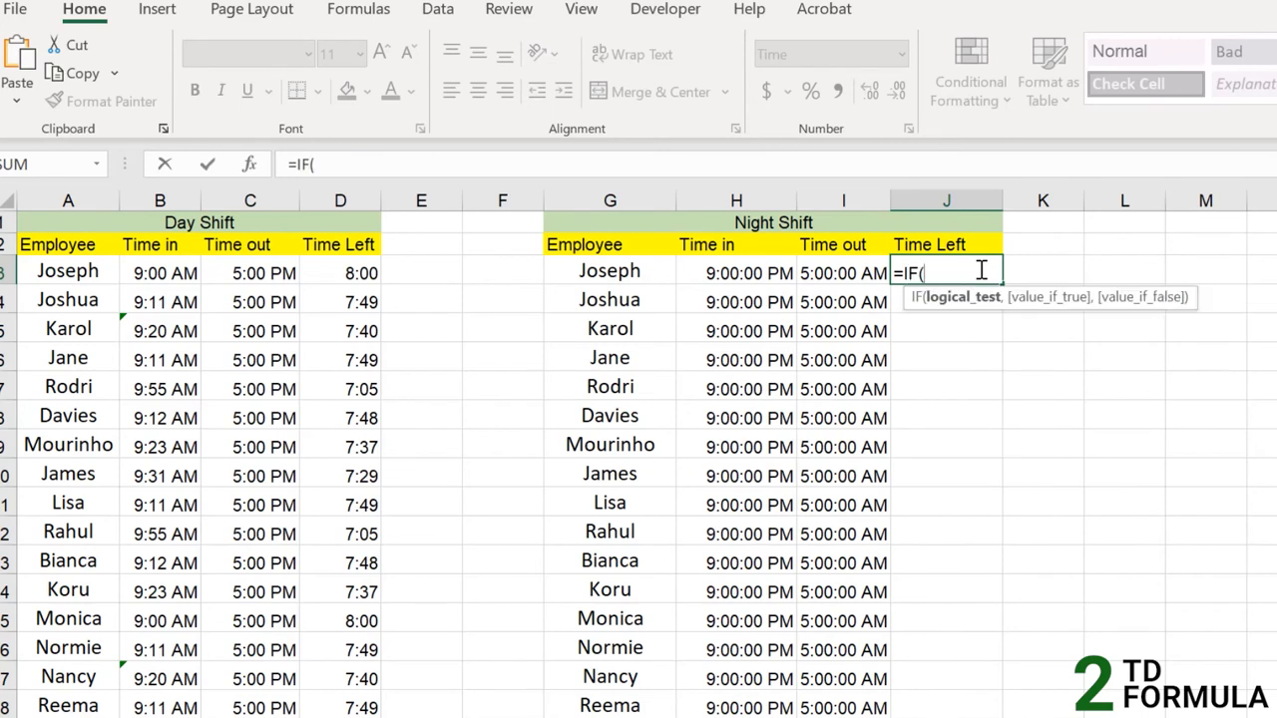
{"action": "mouse_move", "coordinate": [975, 269]}
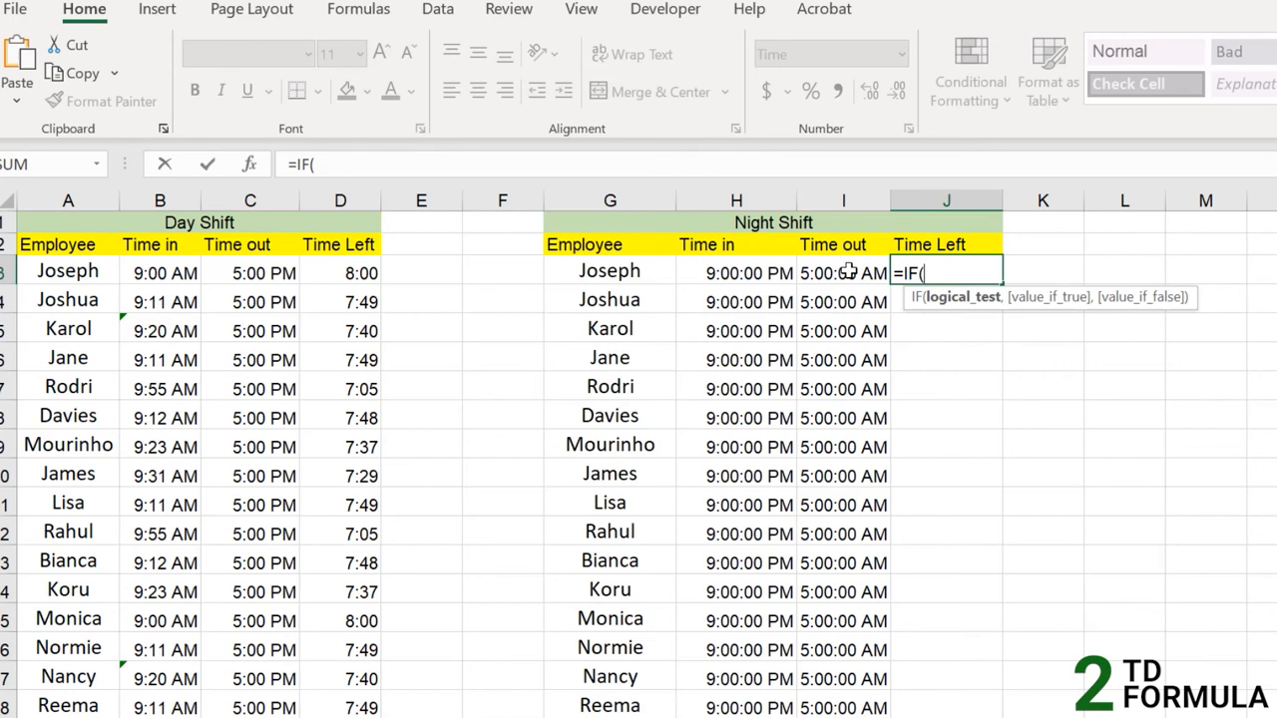
{"action": "left_click", "coordinate": [842, 271]}
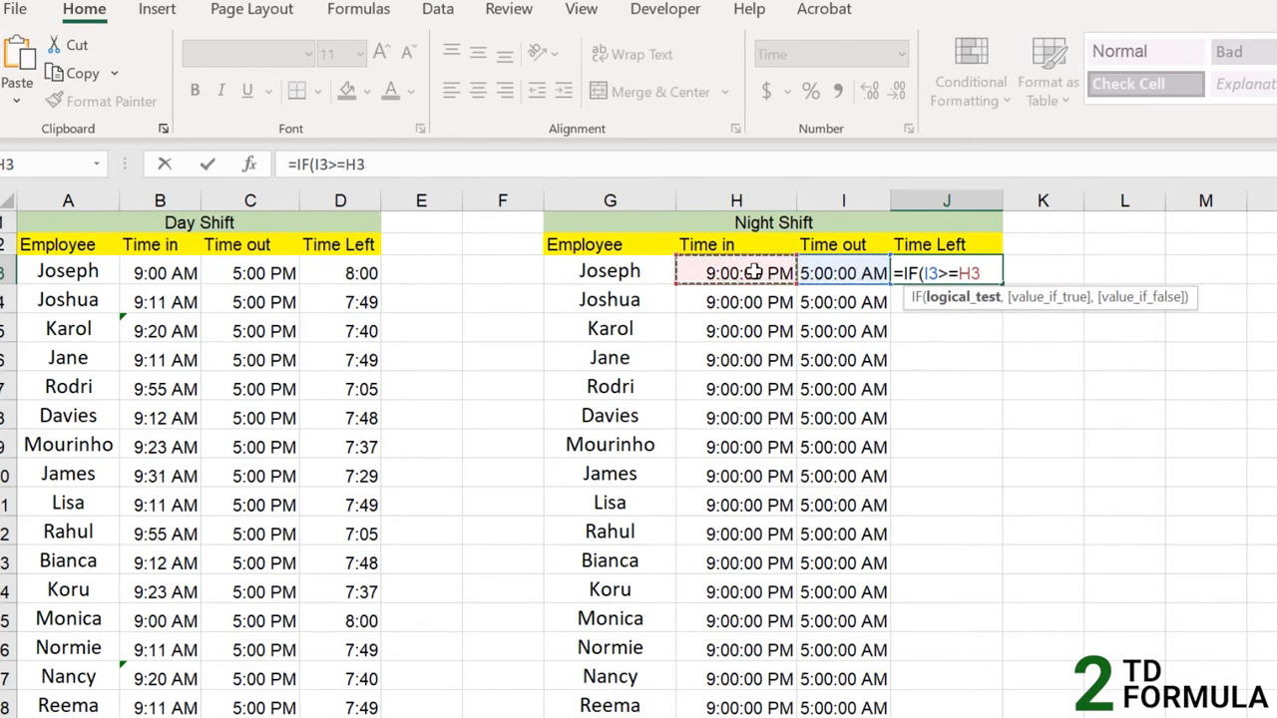
{"action": "type", "text": ", I3"}
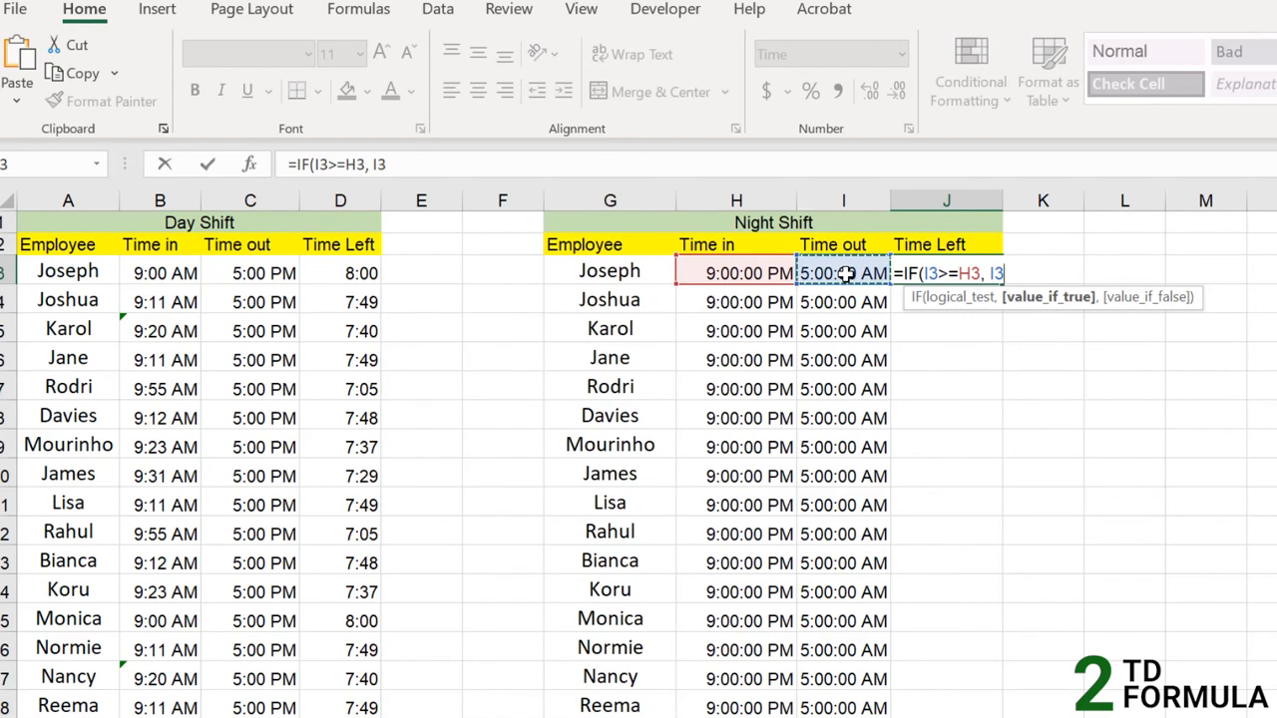
{"action": "type", "text": "-H3"}
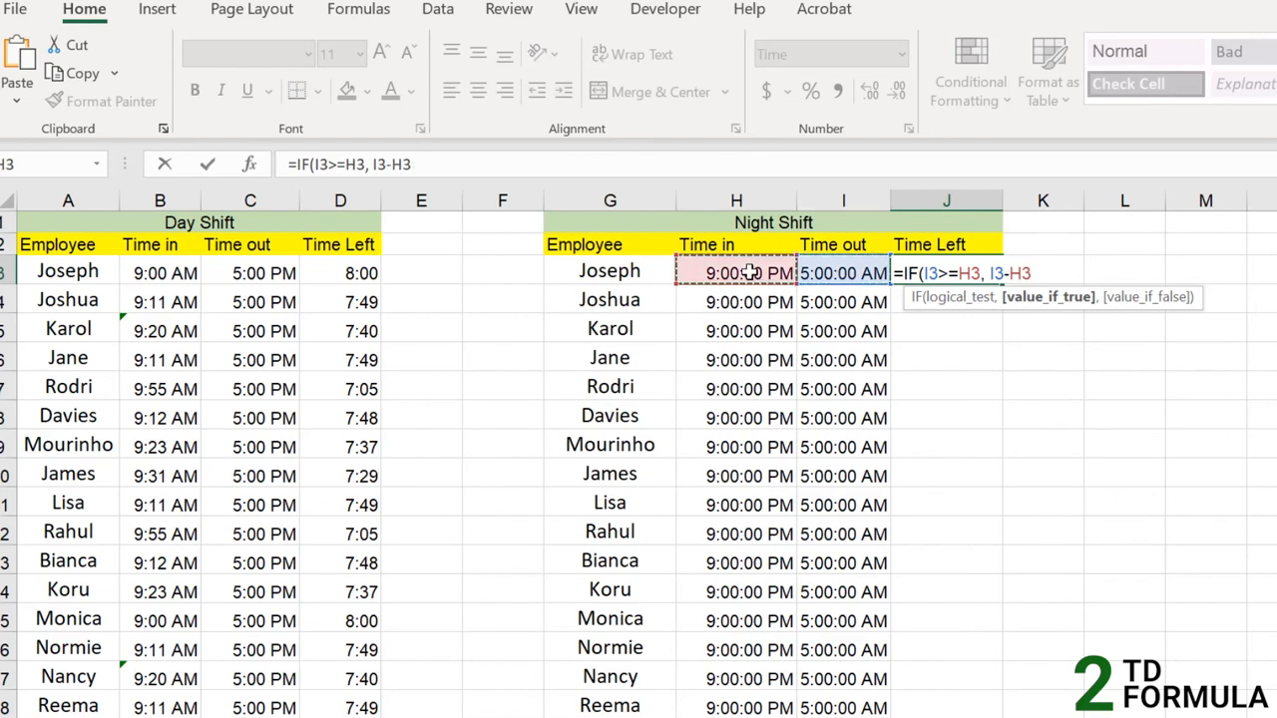
{"action": "type", "text": ","}
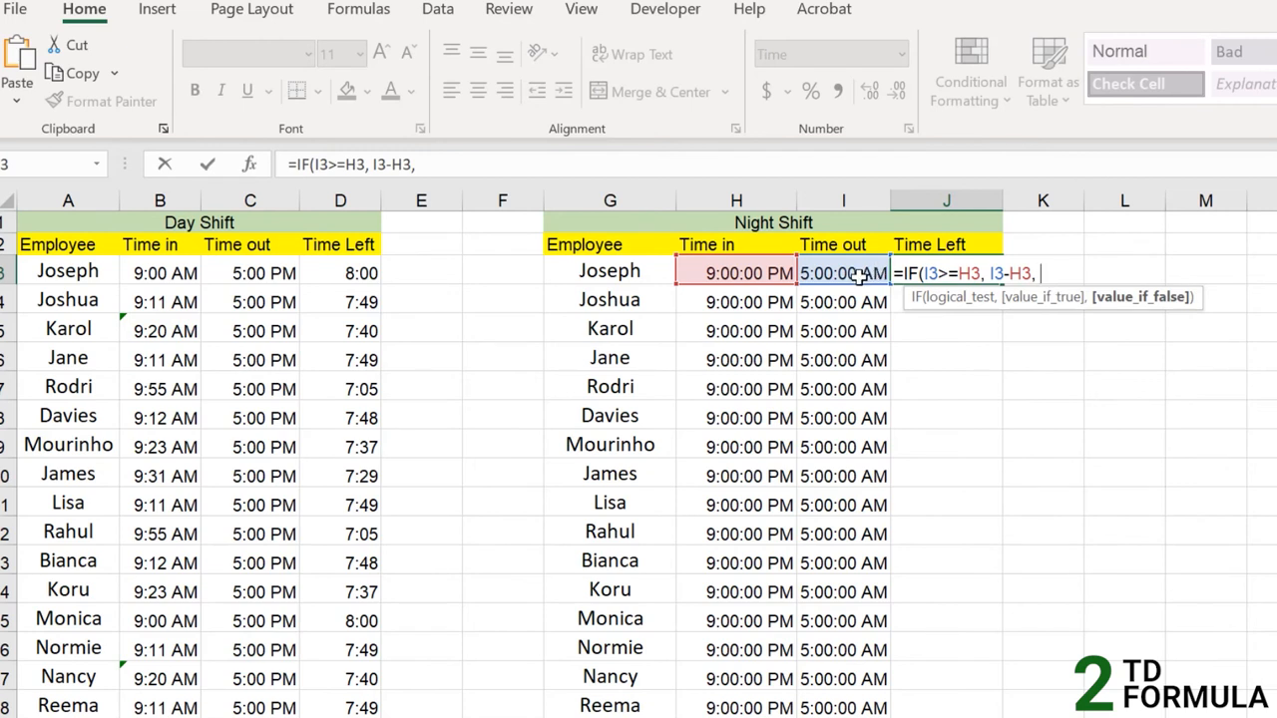
{"action": "type", "text": "I3+1-"}
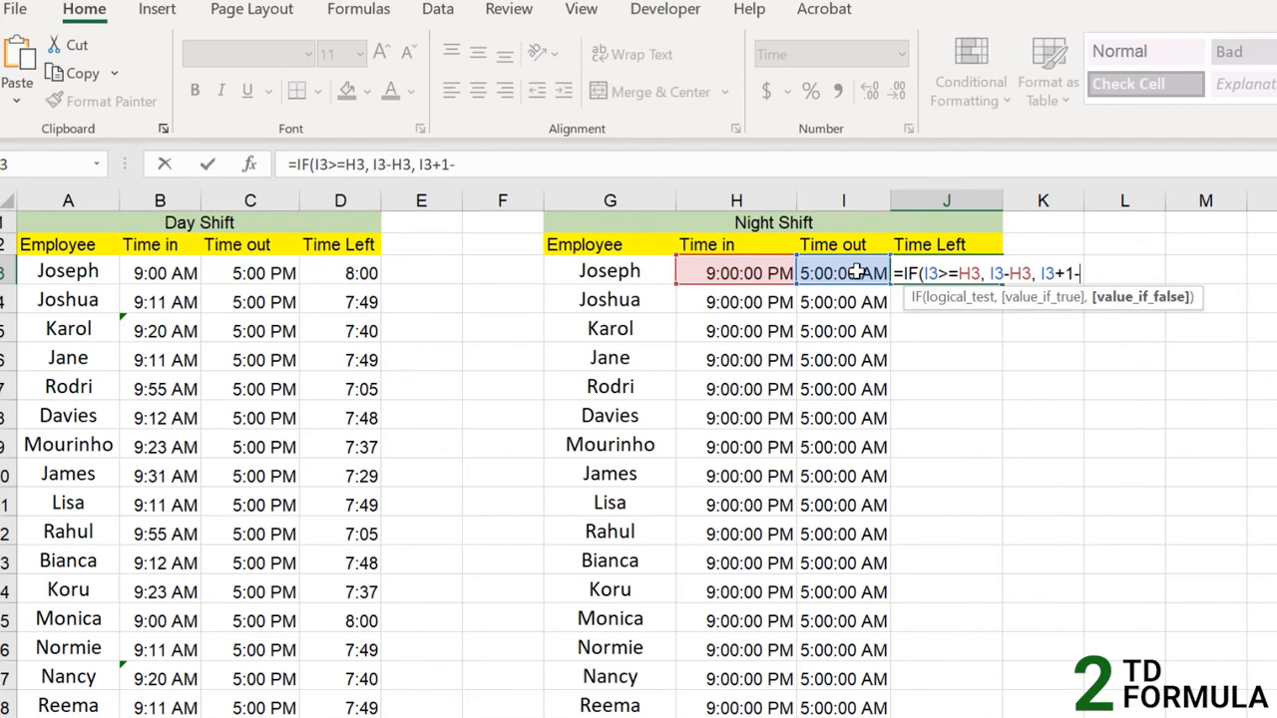
{"action": "type", "text": "H3)"}
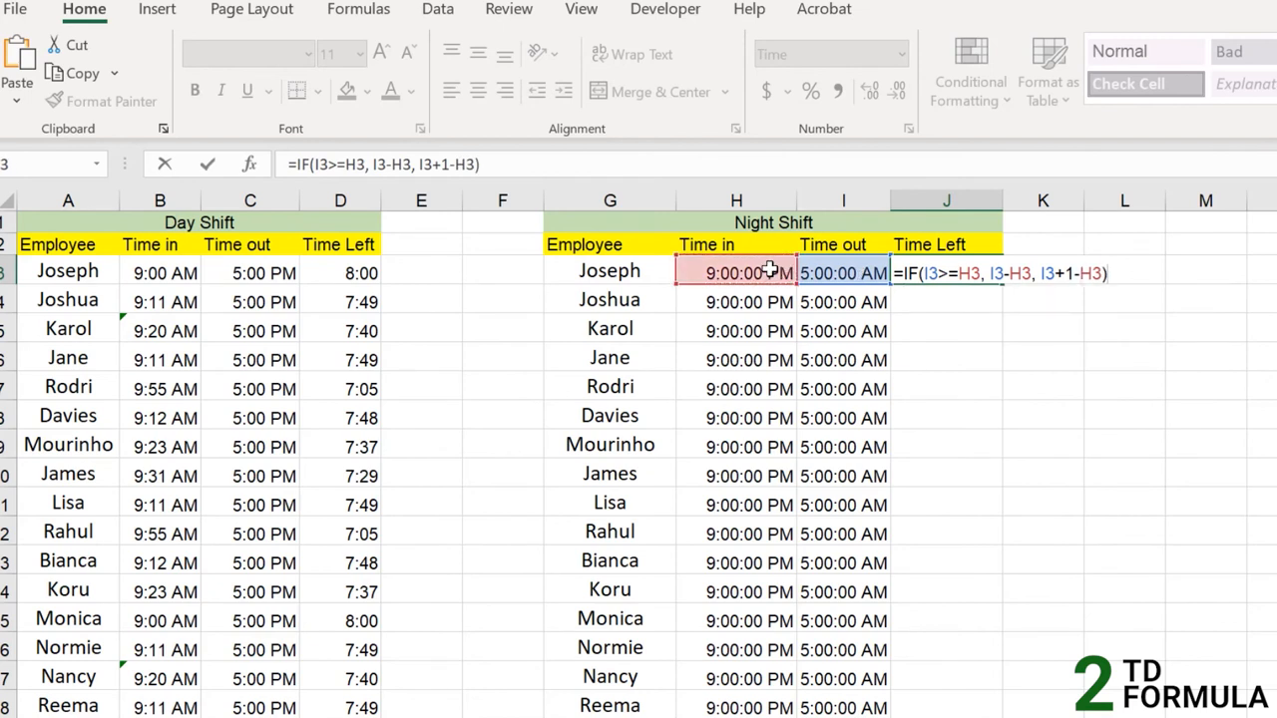
{"action": "key", "text": "Enter"}
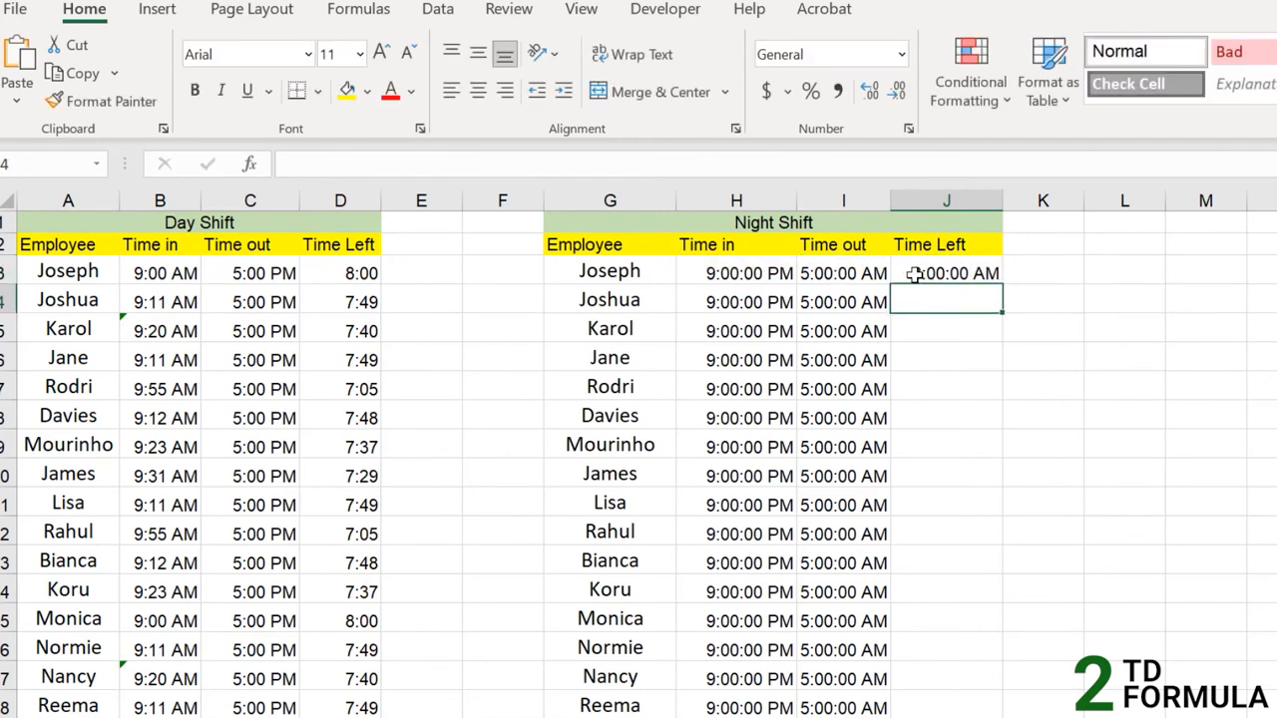
Step: Format J3 as h:mm so Joseph's night-shift Time Left reads 8:00
{"action": "left_click", "coordinate": [945, 272]}
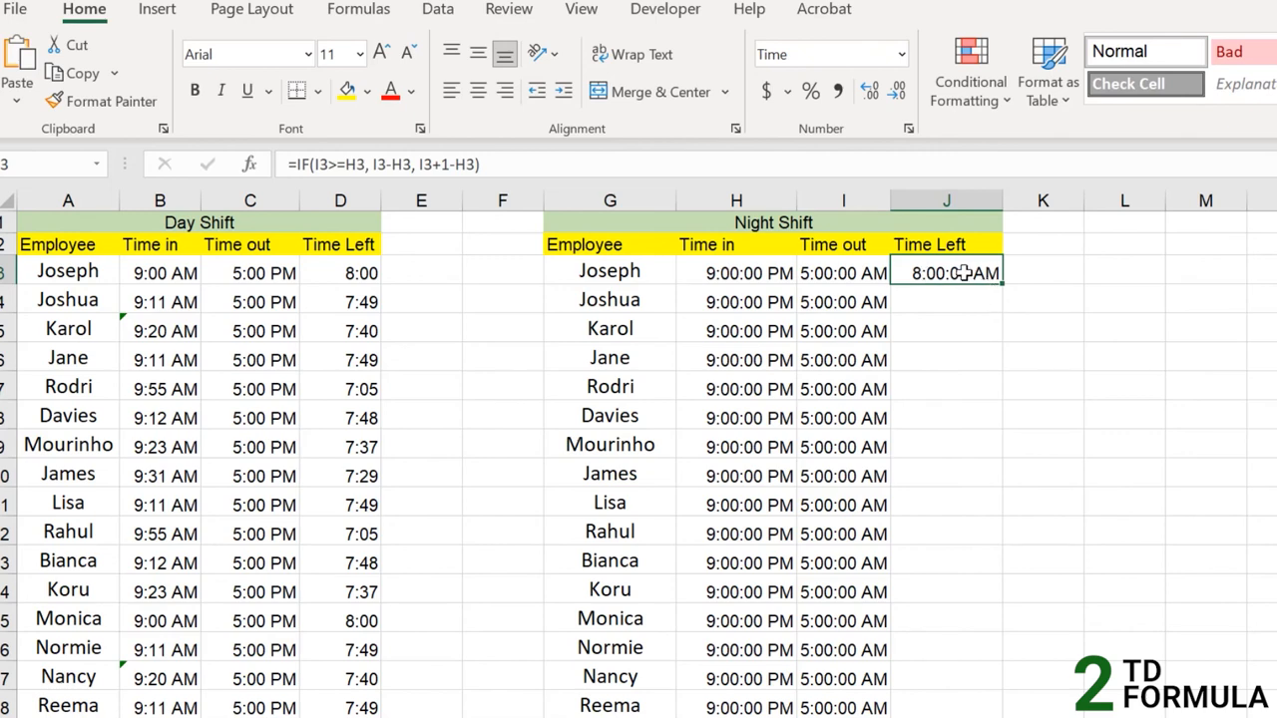
{"action": "mouse_move", "coordinate": [973, 278]}
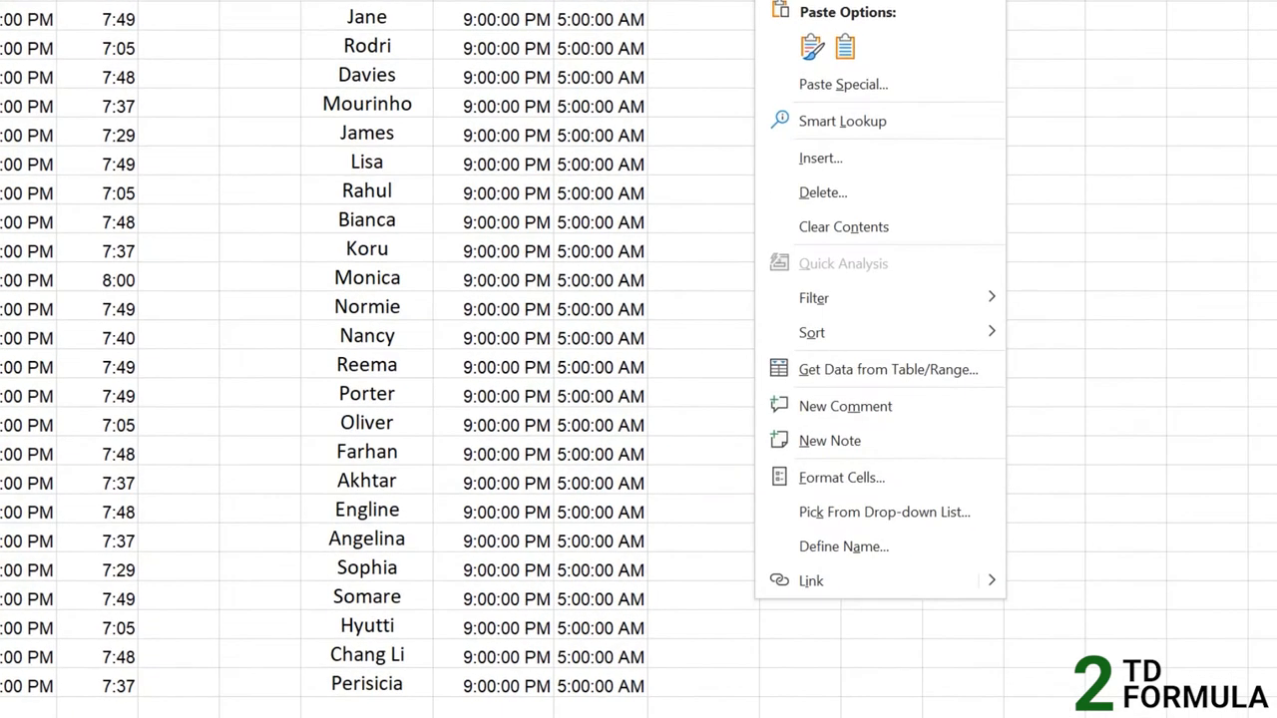
{"action": "left_click", "coordinate": [842, 477]}
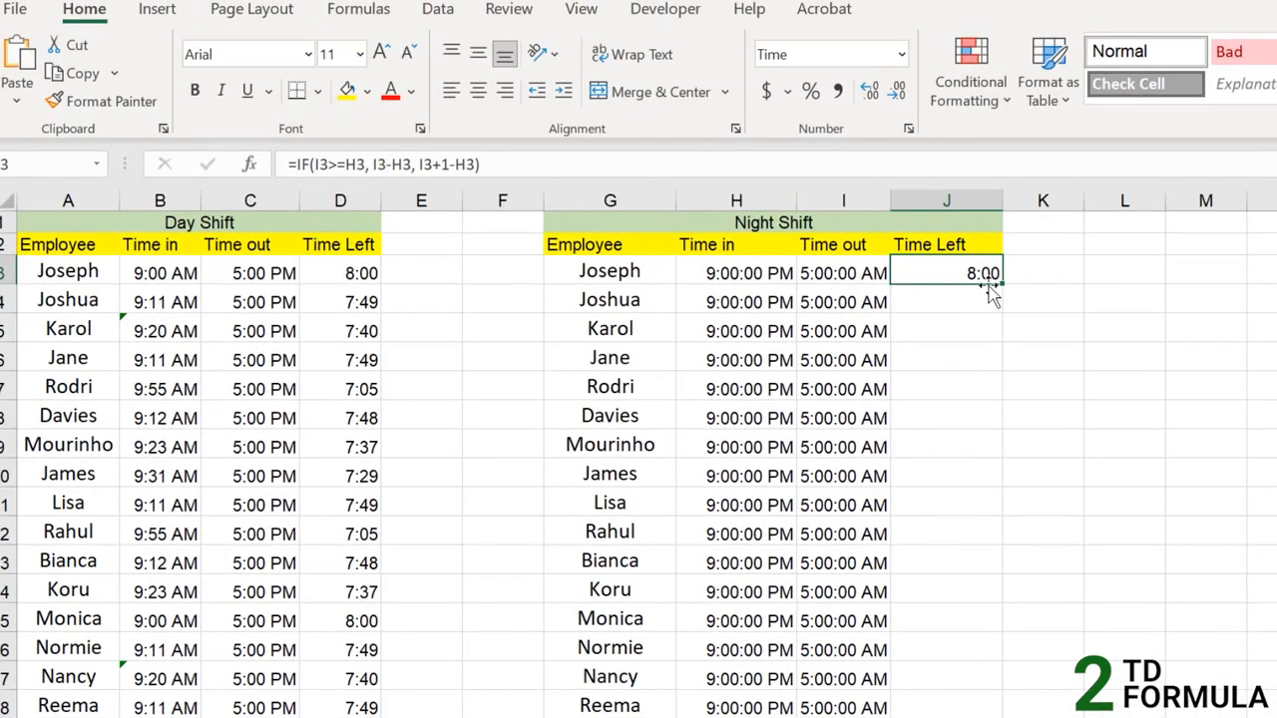
{"action": "mouse_move", "coordinate": [1002, 287]}
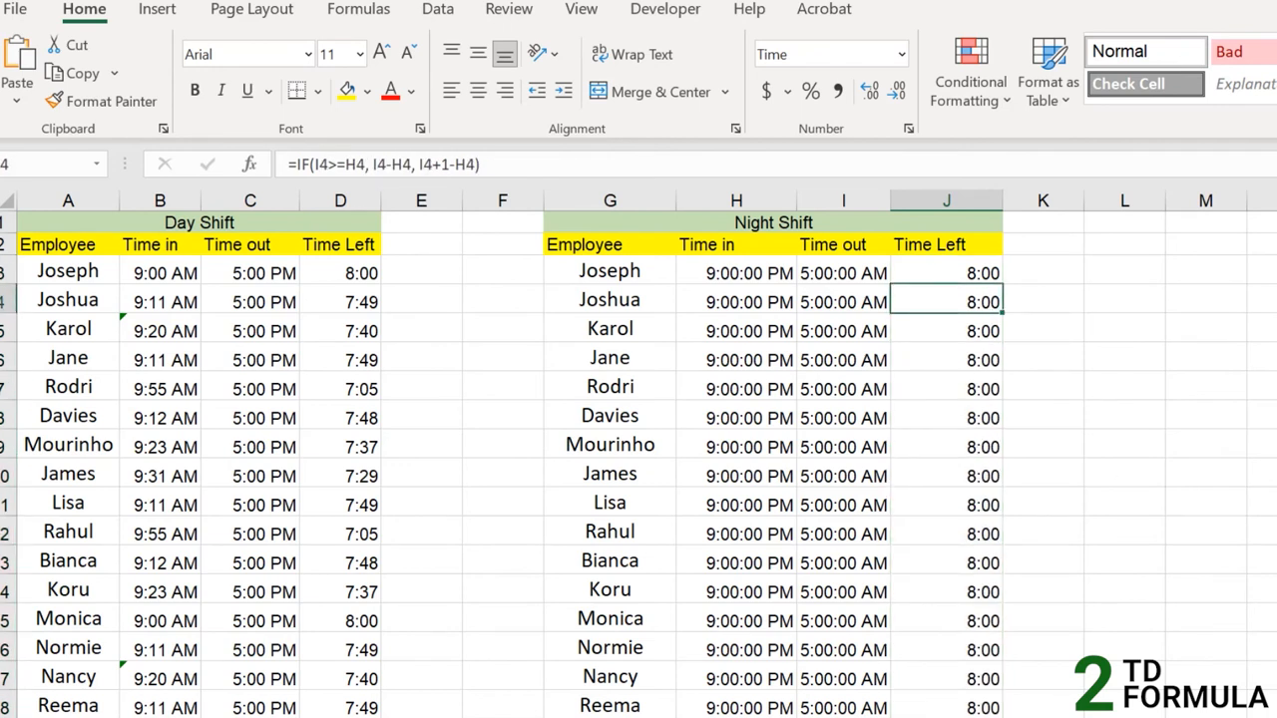
{"action": "mouse_move", "coordinate": [970, 299]}
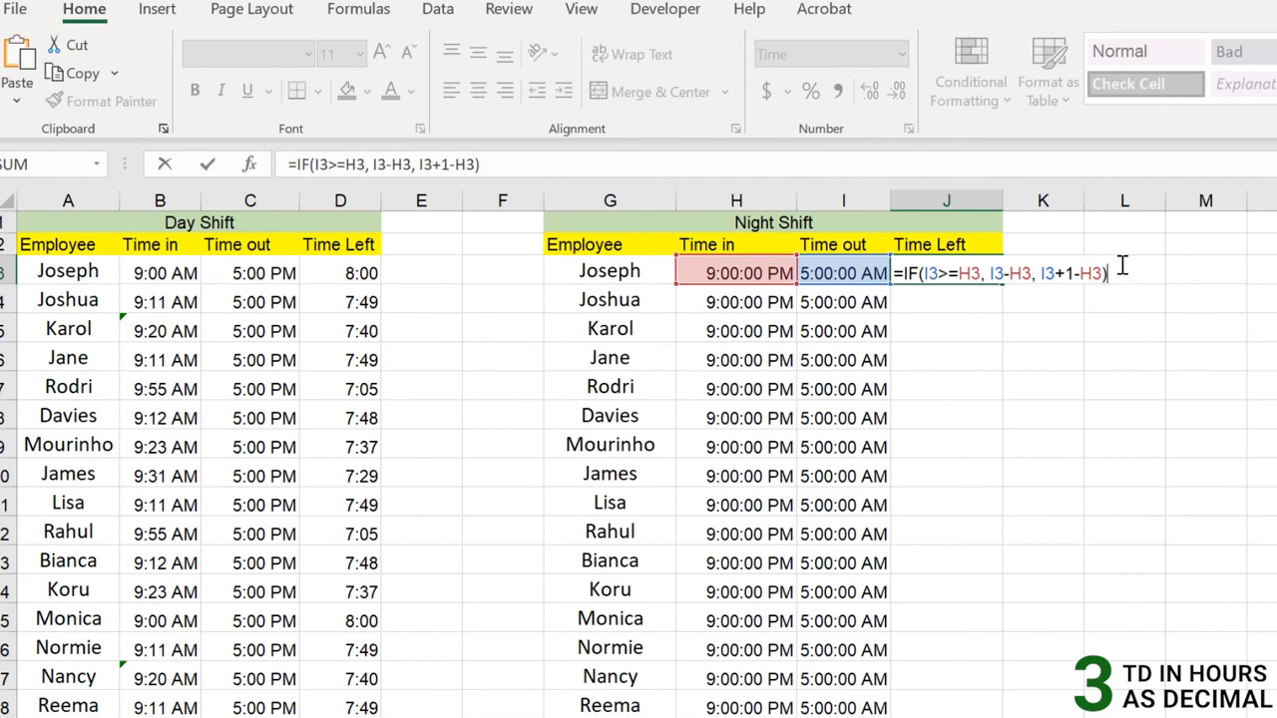
Step: Multiply the J3 IF formula by 24 so Time Left reads 8 decimal hours, then start a =TIME(21,0,0) entry
{"action": "type", "text": "*2"}
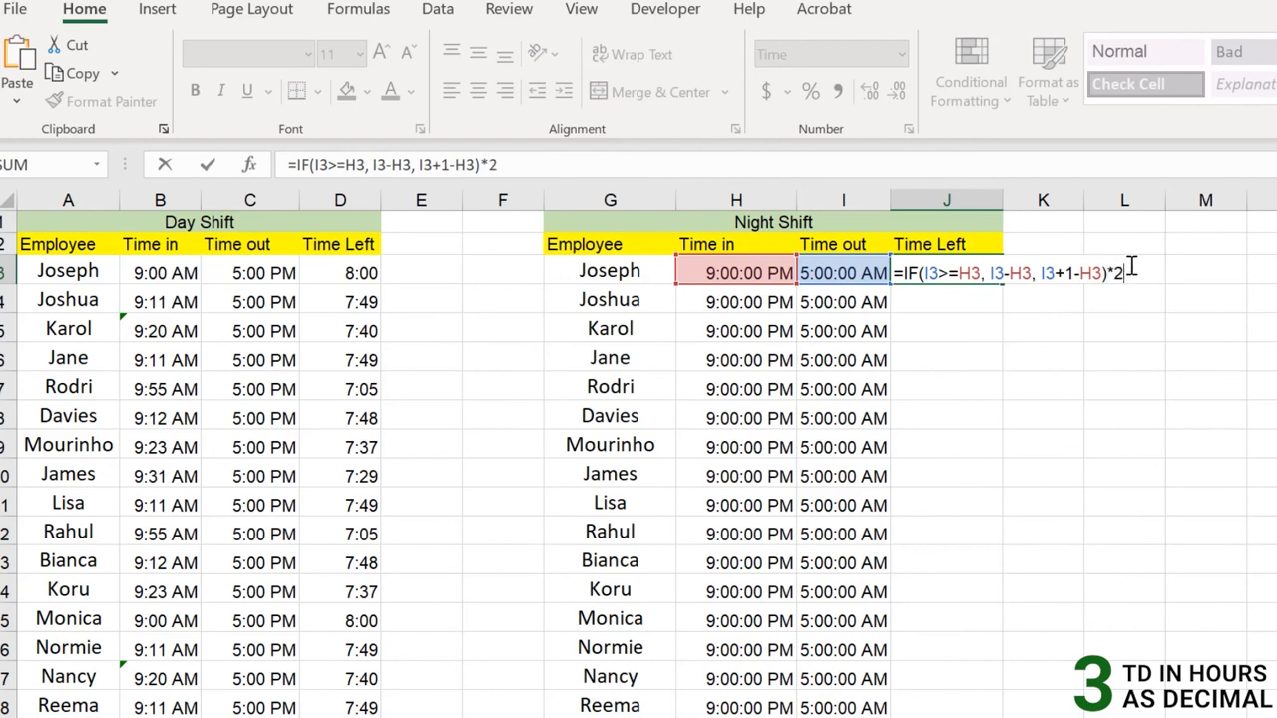
{"action": "key", "text": "Enter"}
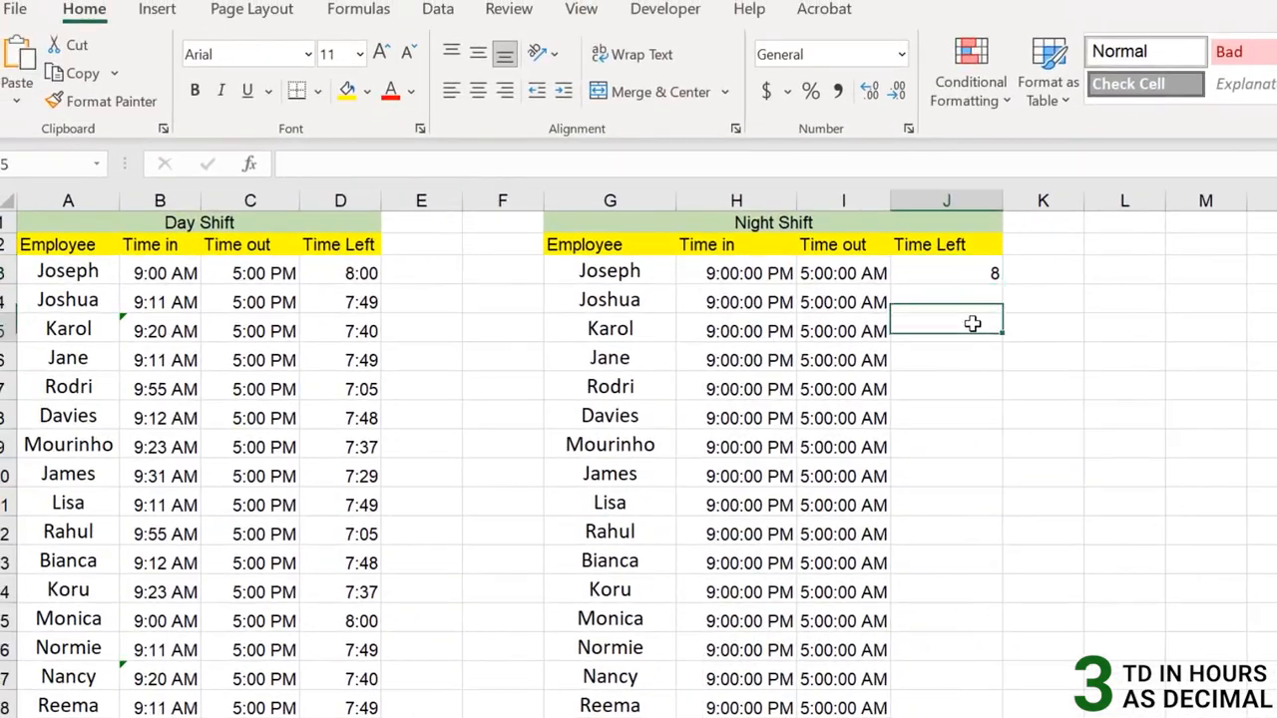
{"action": "left_click", "coordinate": [946, 272]}
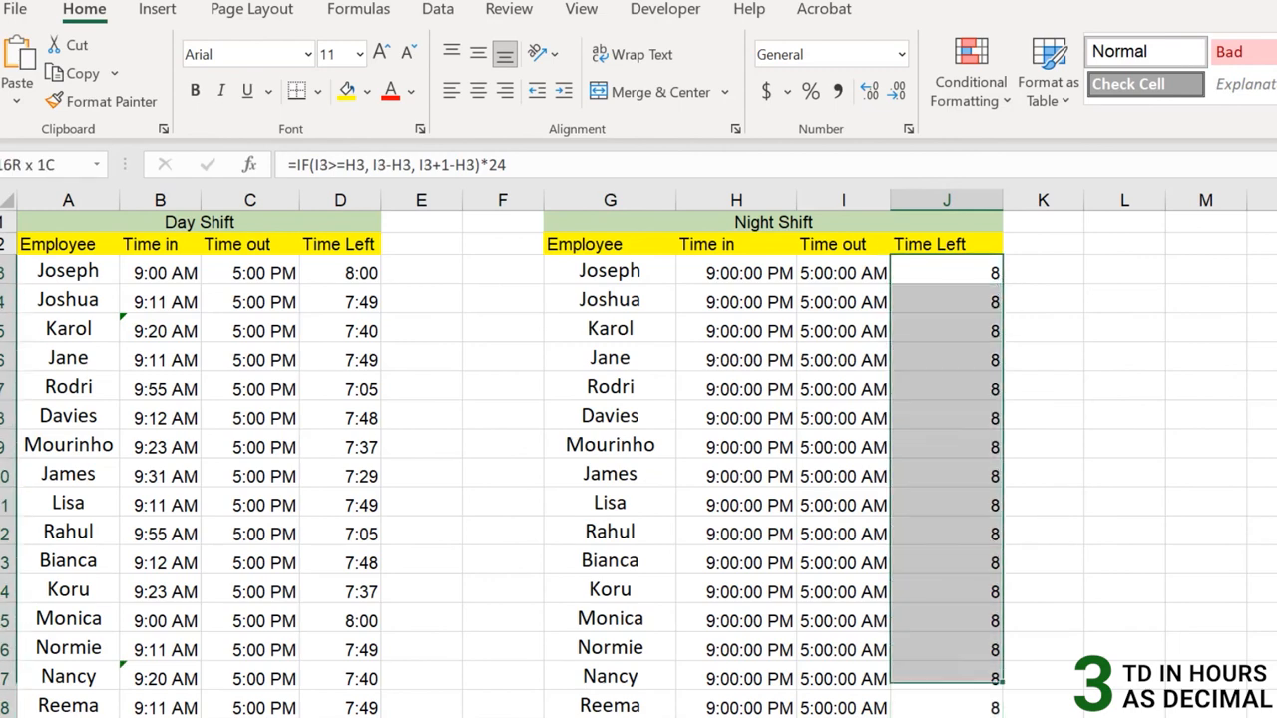
{"action": "scroll", "scroll_direction": "down", "scroll_amount": 3}
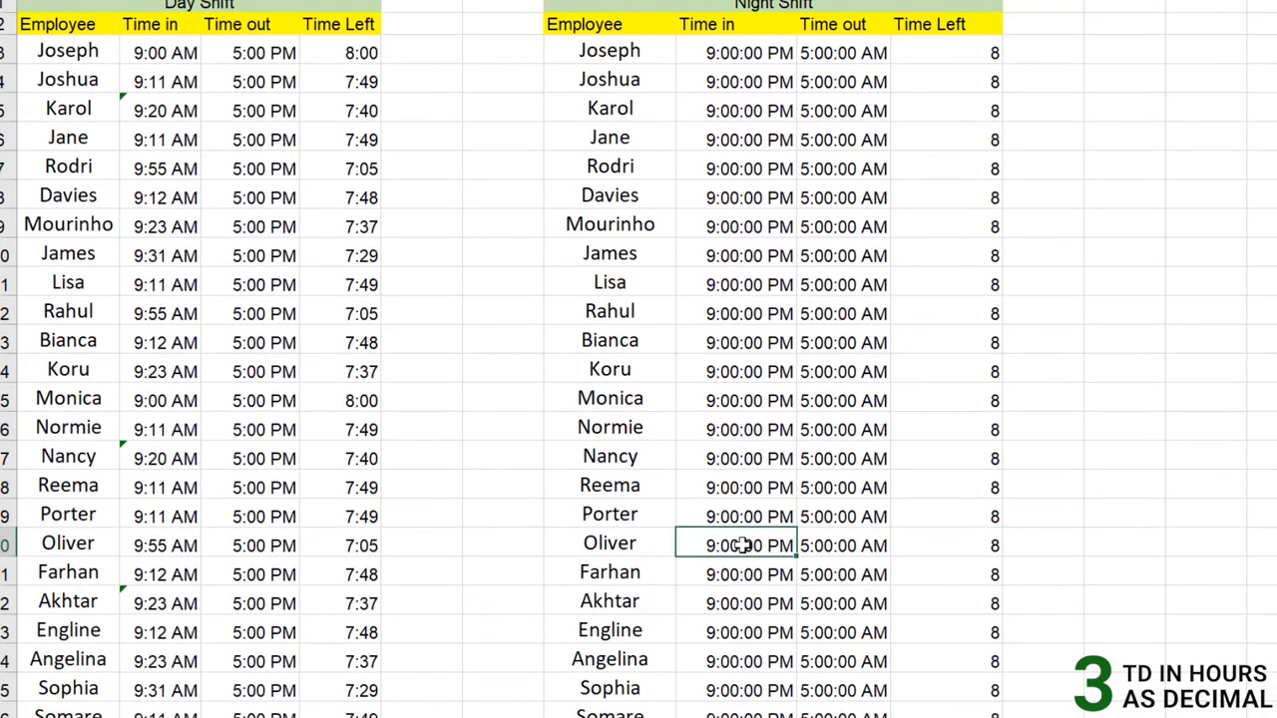
{"action": "type", "text": "=TIME(21,0,0"}
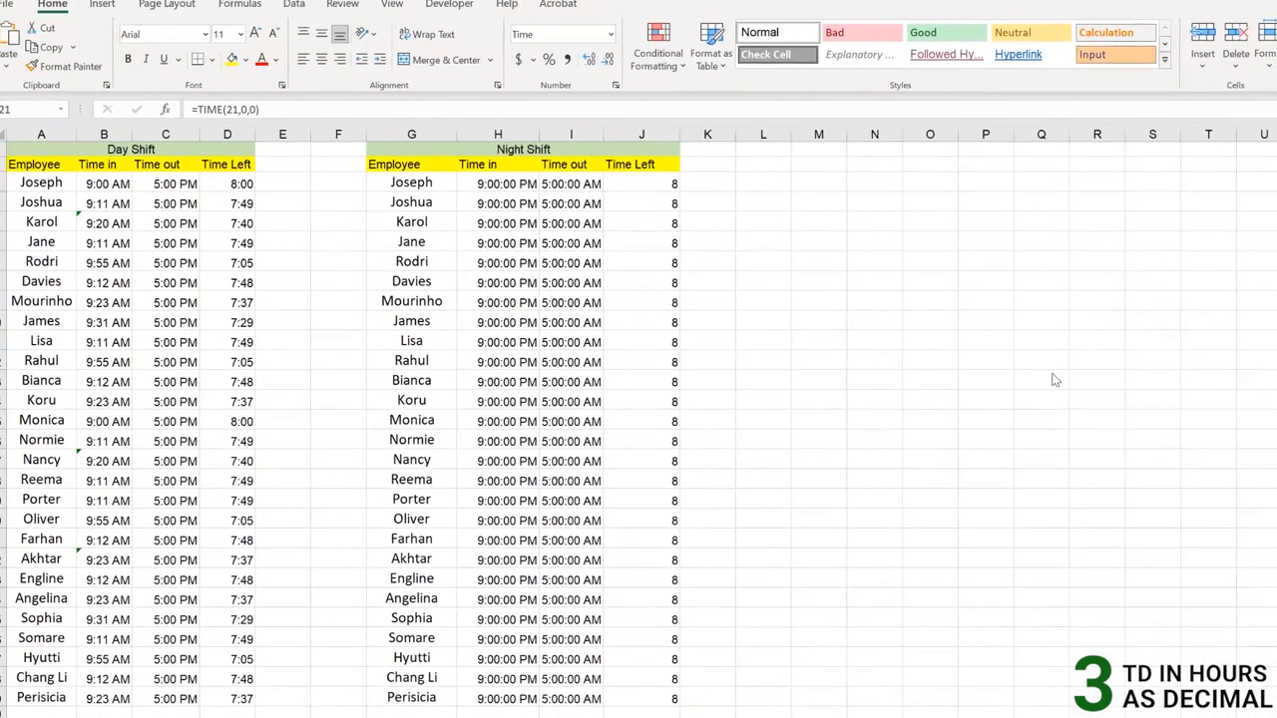
{"action": "mouse_move", "coordinate": [1047, 387]}
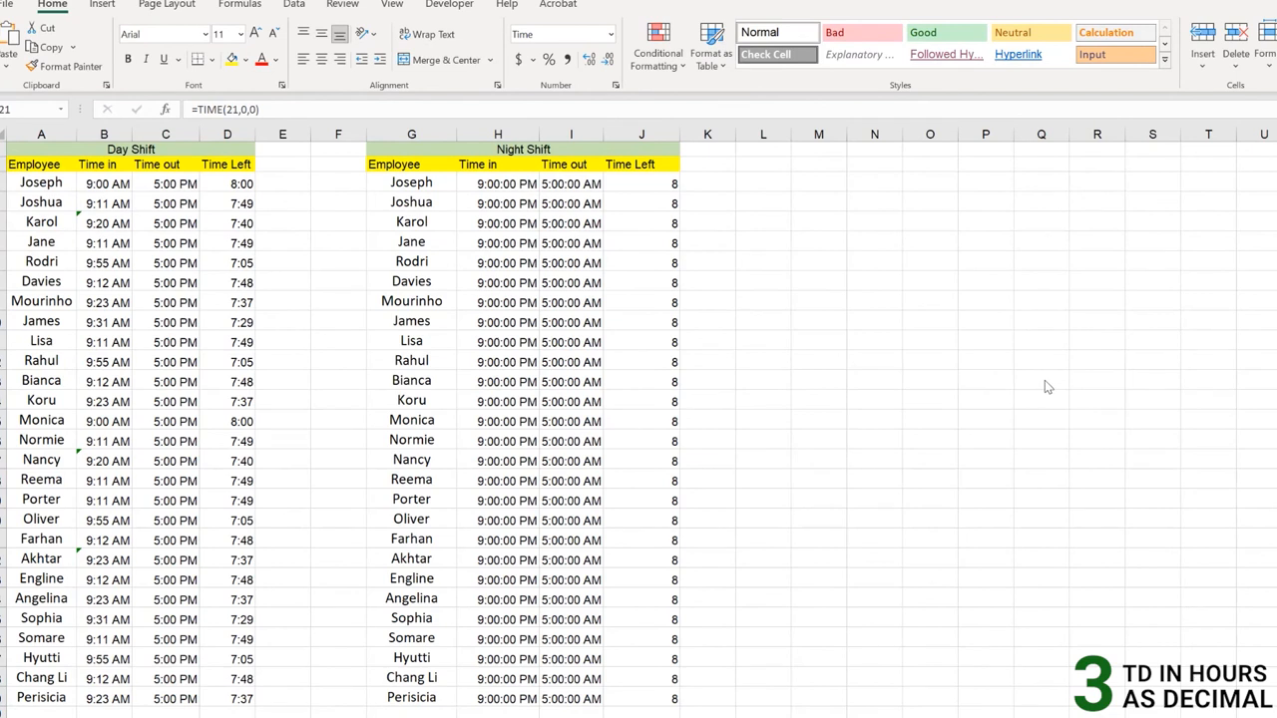